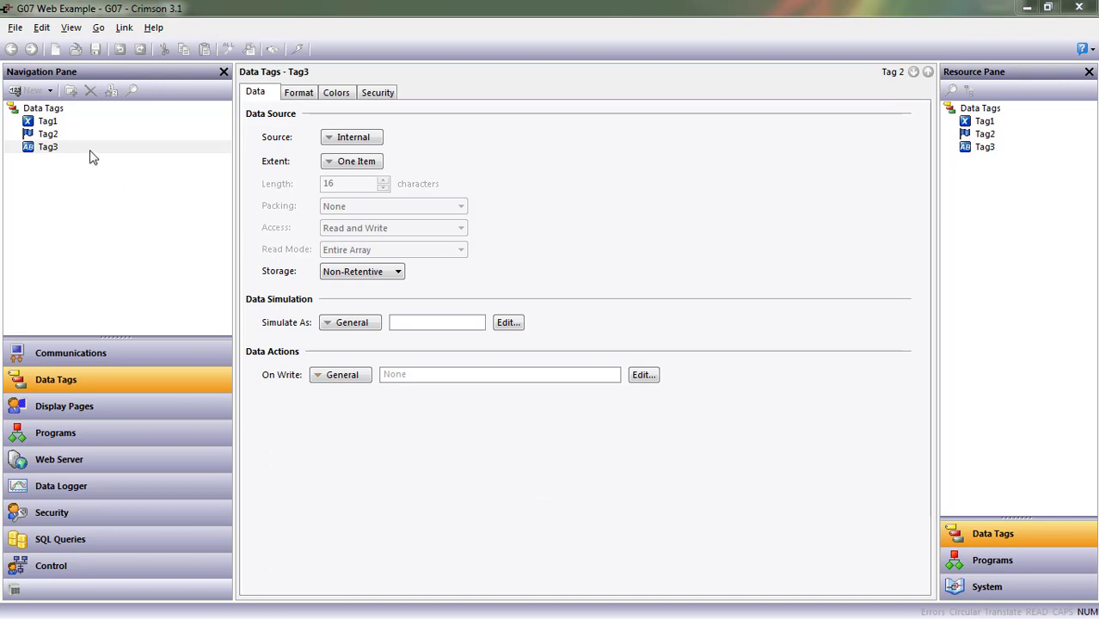
# Review Tag1's data, format, alarm and trigger settings, glancing at Tag2 and Tag3
pyautogui.click(48, 120)
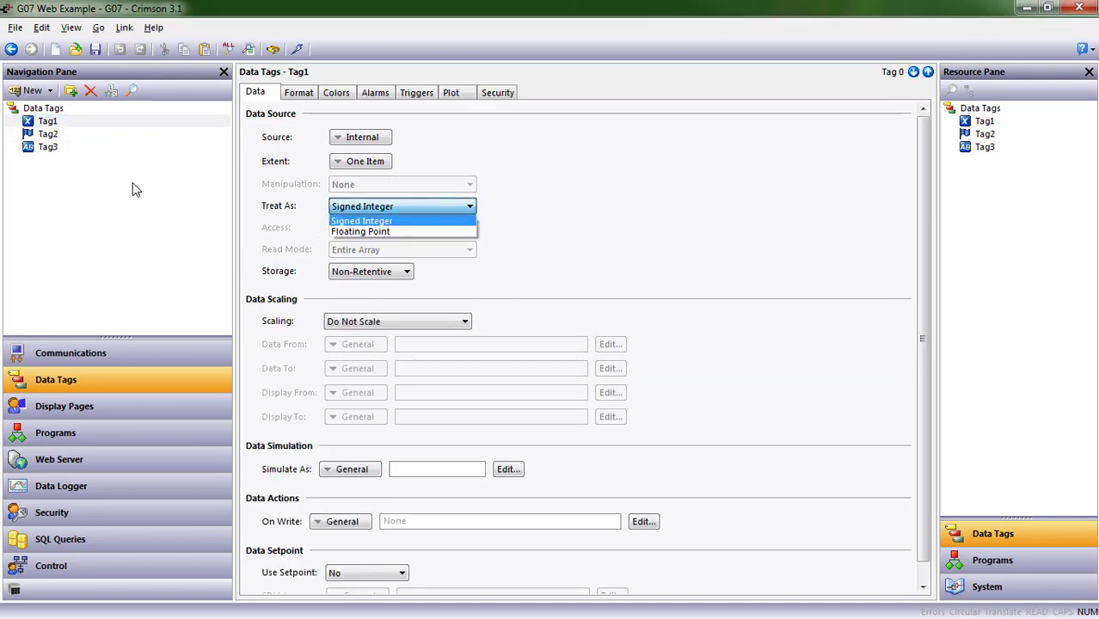
pyautogui.click(48, 134)
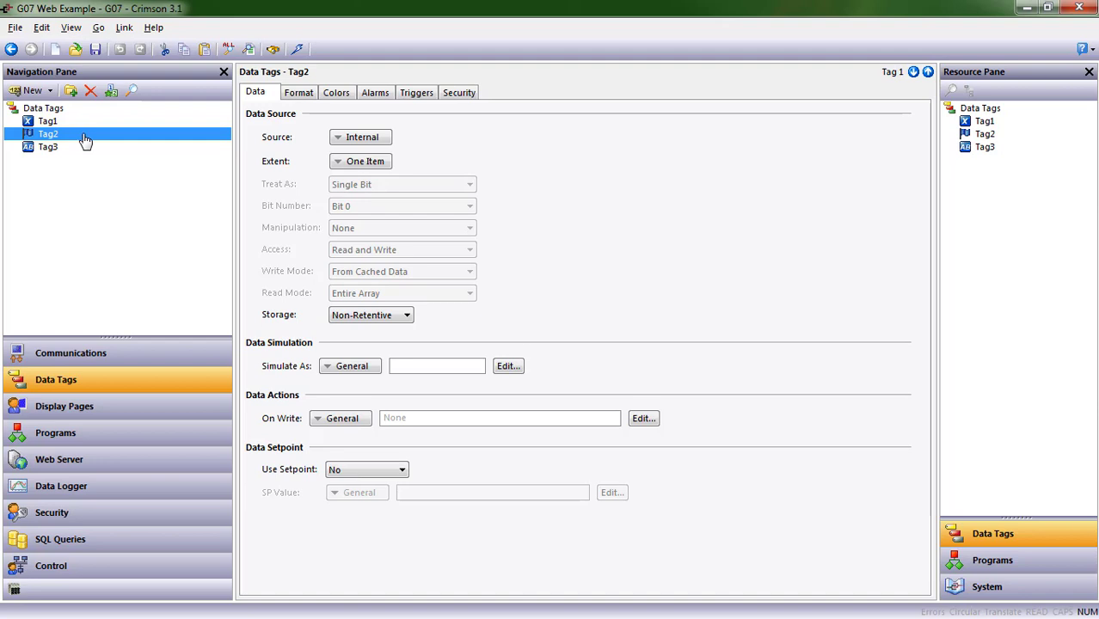
pyautogui.click(48, 146)
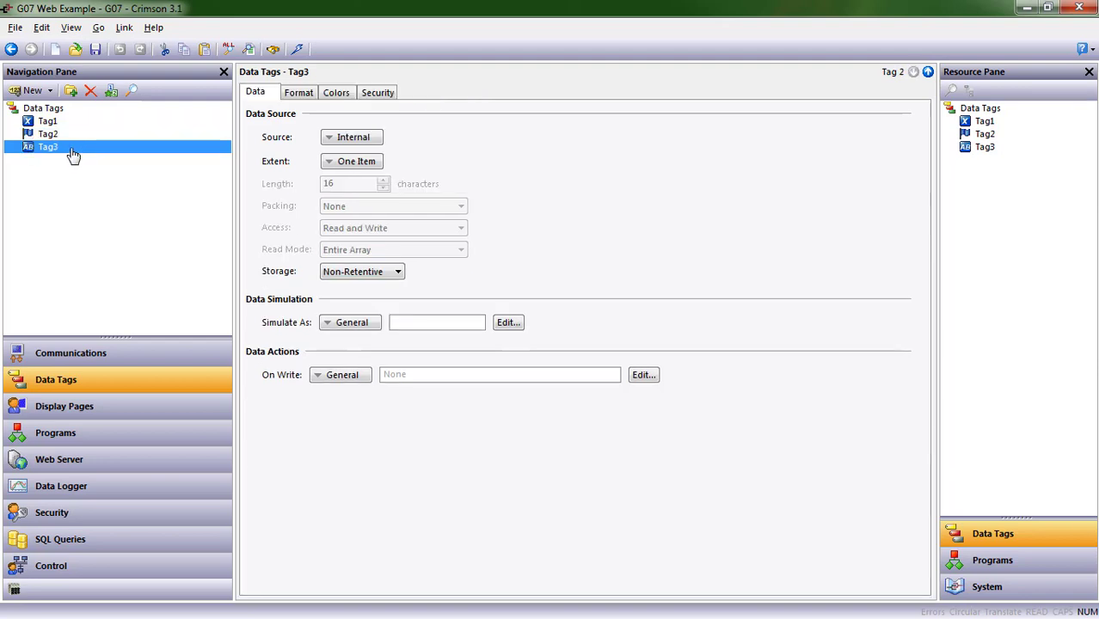
pyautogui.moveTo(76, 148)
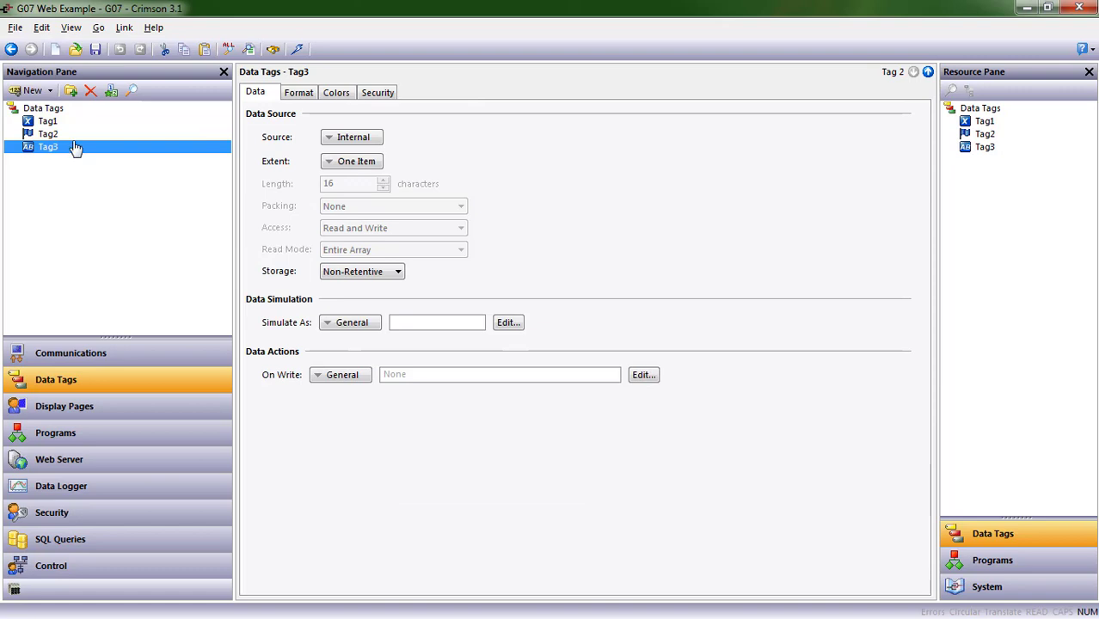
pyautogui.click(48, 120)
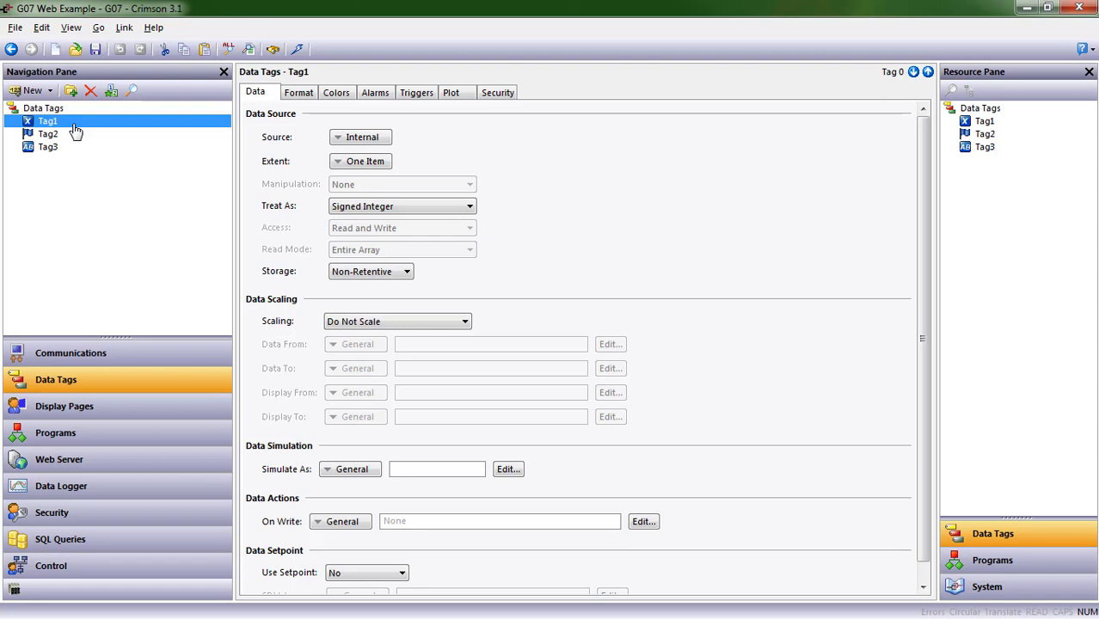
pyautogui.moveTo(254, 137)
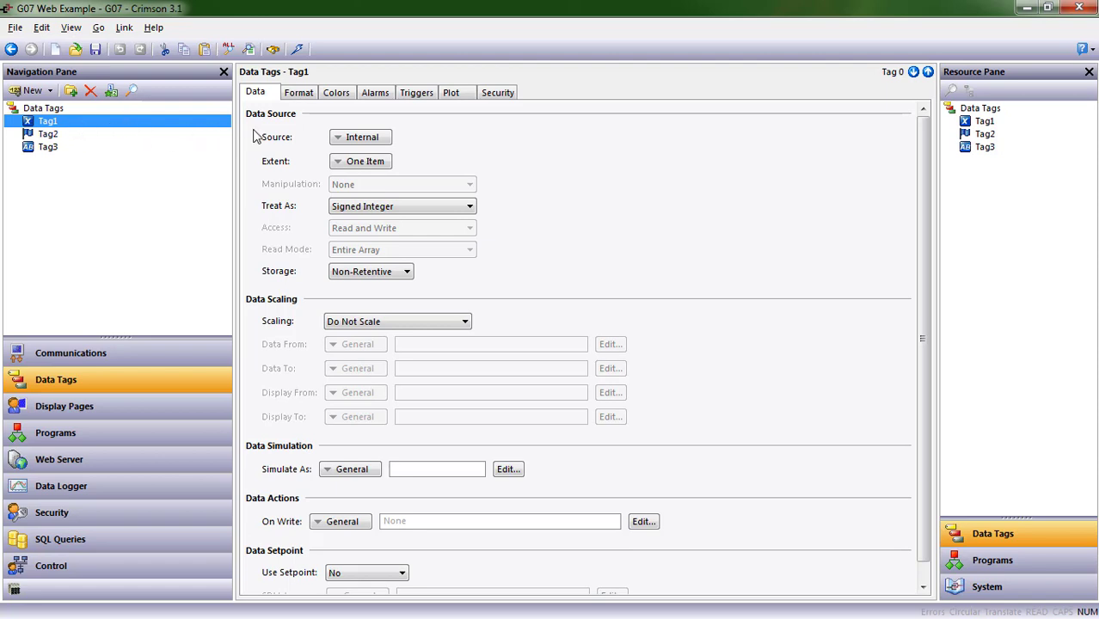
pyautogui.click(297, 93)
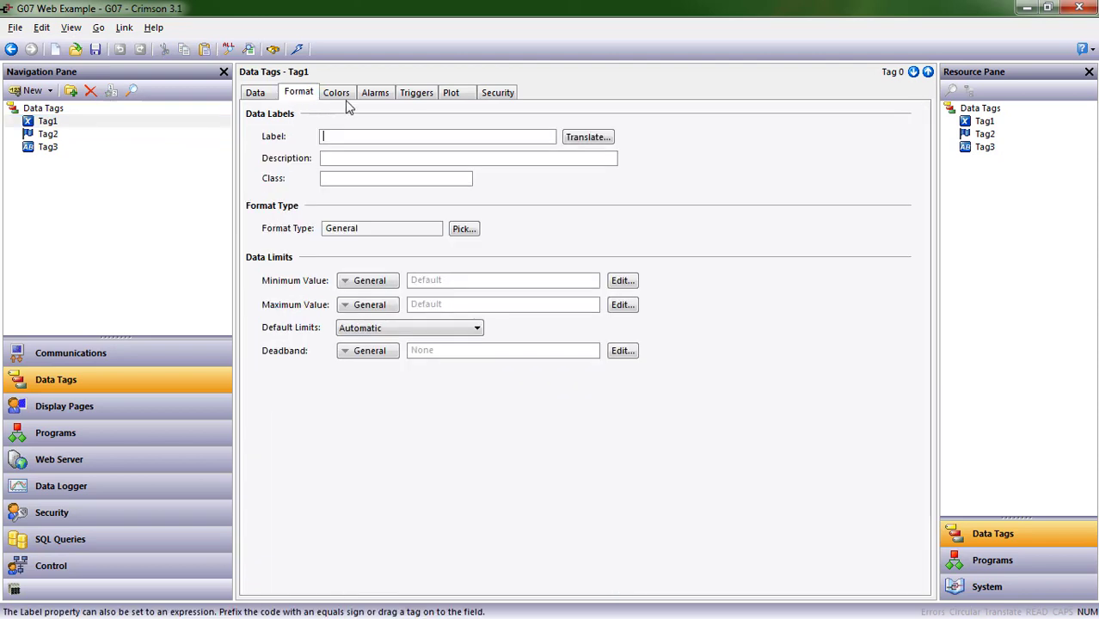
pyautogui.click(375, 93)
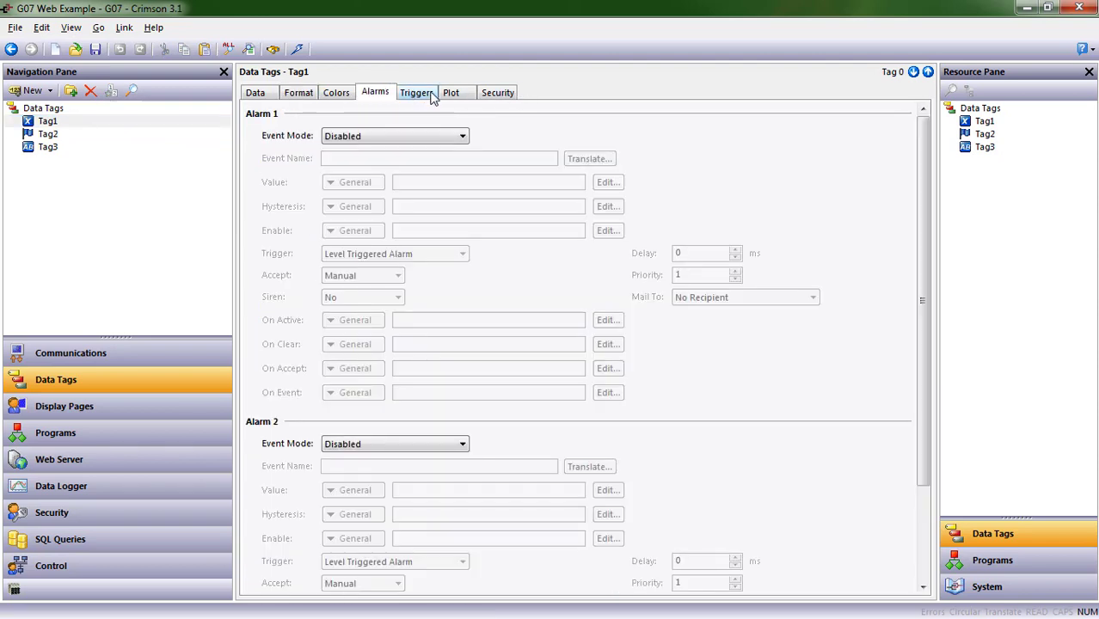
pyautogui.click(255, 93)
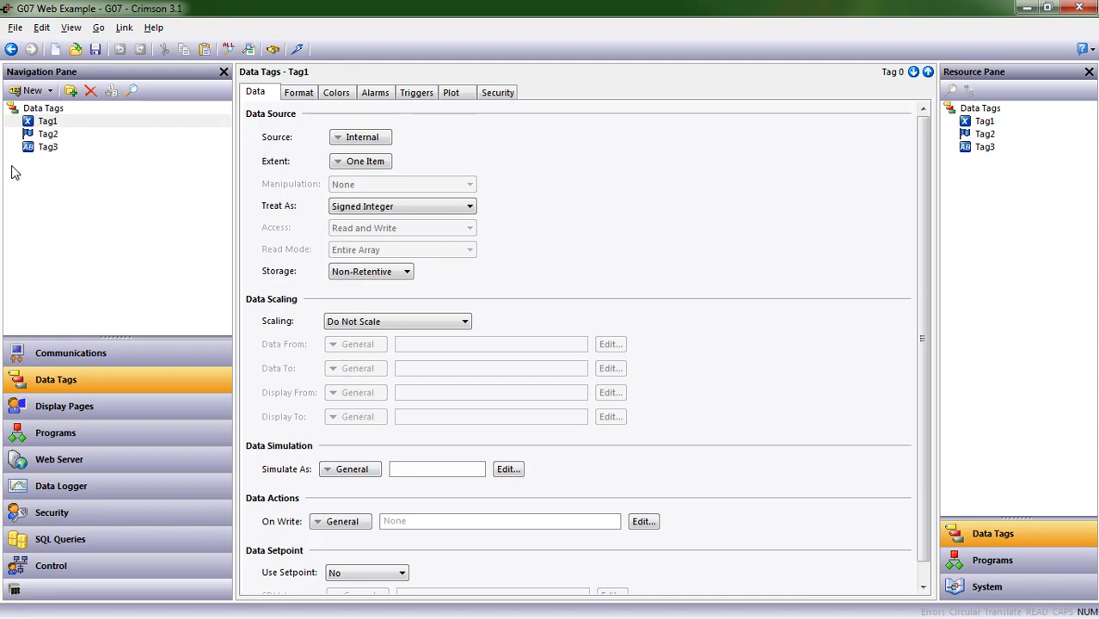
pyautogui.click(49, 121)
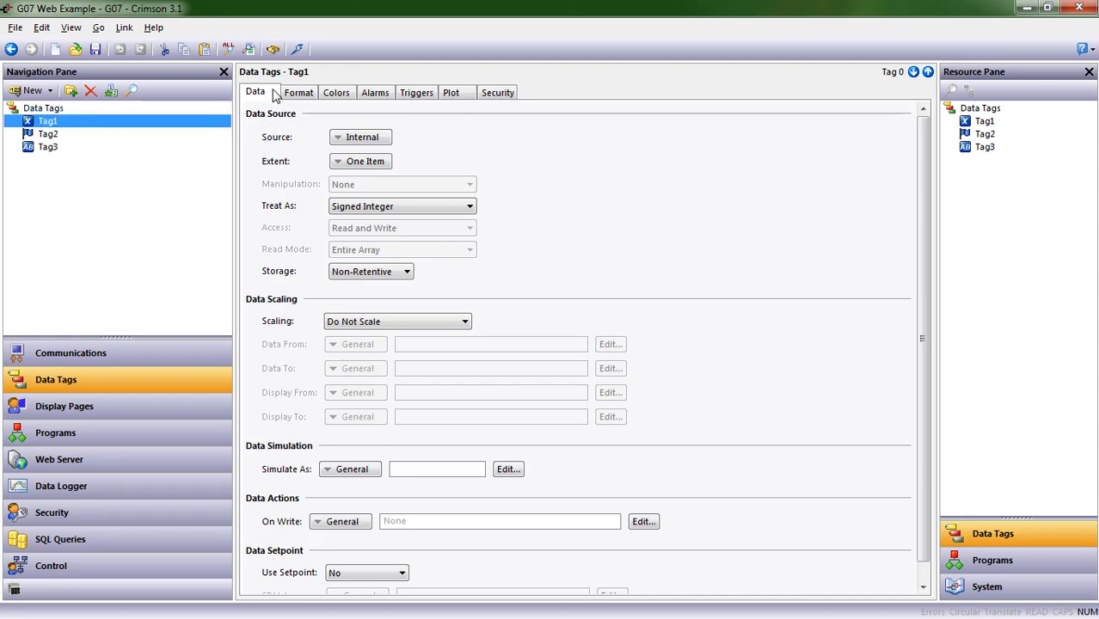
# Browse Tag2's alarm and colour settings and Tag3, then review Tag1's source options, leaving it Internal
pyautogui.click(49, 134)
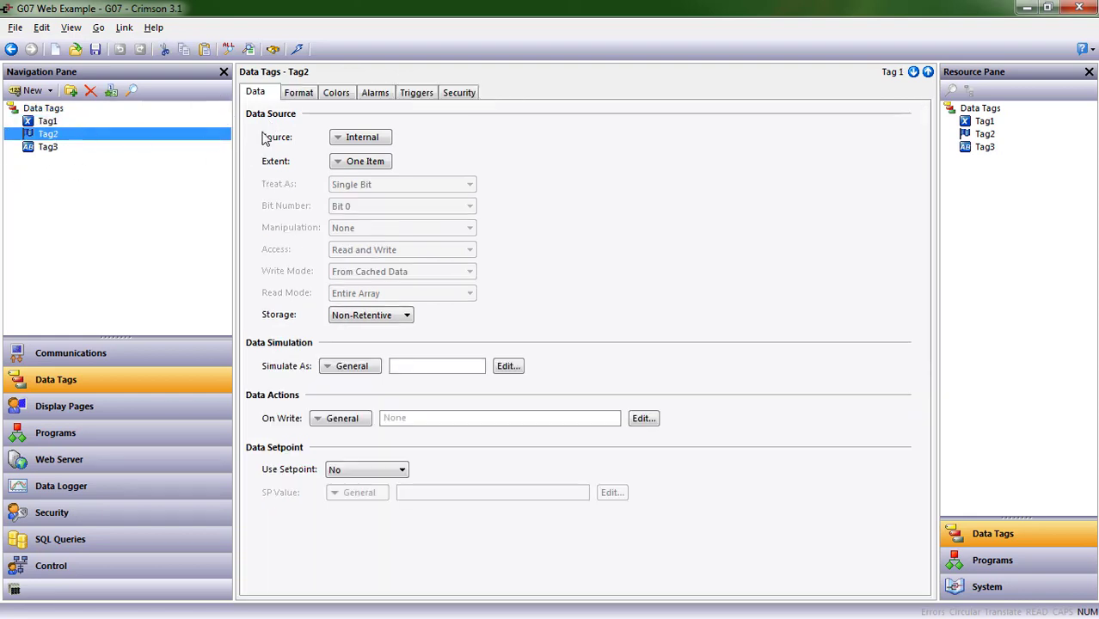
pyautogui.click(375, 93)
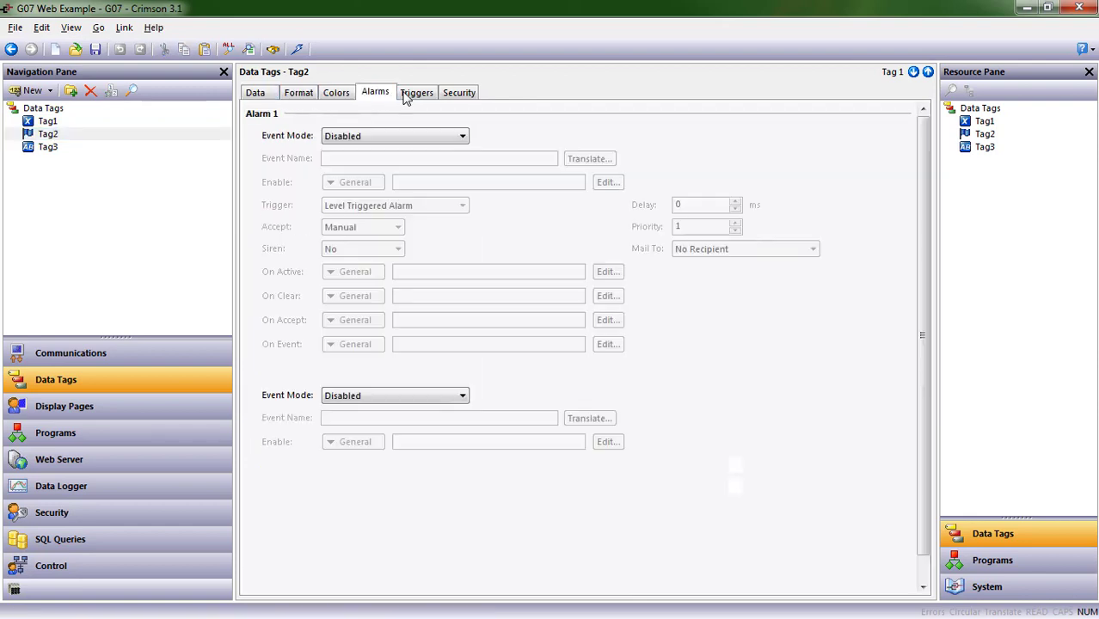
pyautogui.click(336, 93)
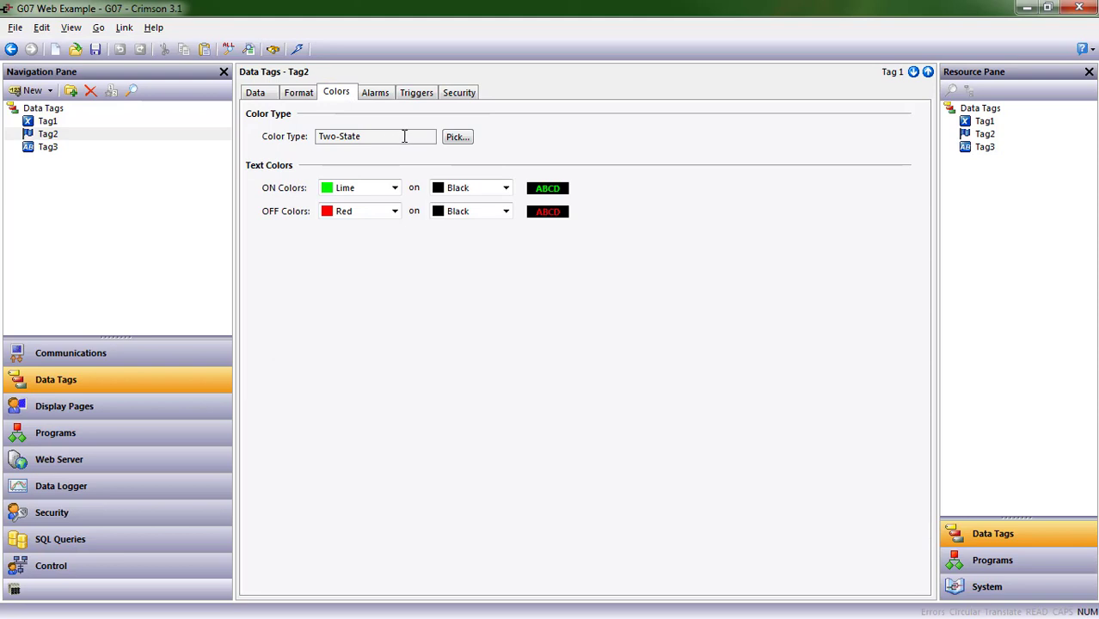
pyautogui.moveTo(247, 199)
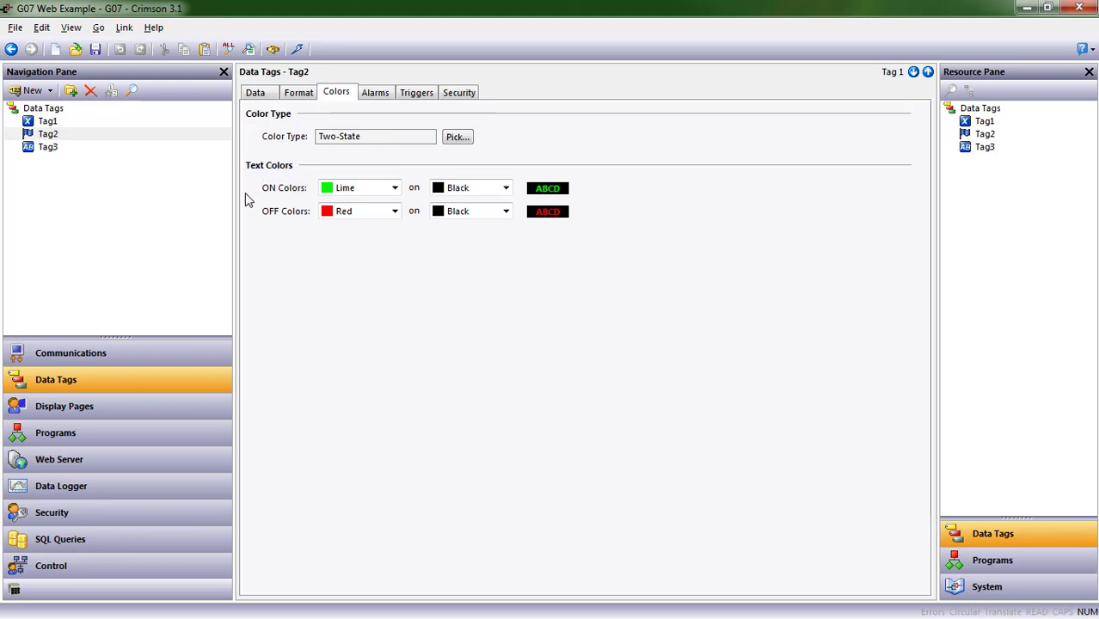
pyautogui.click(48, 147)
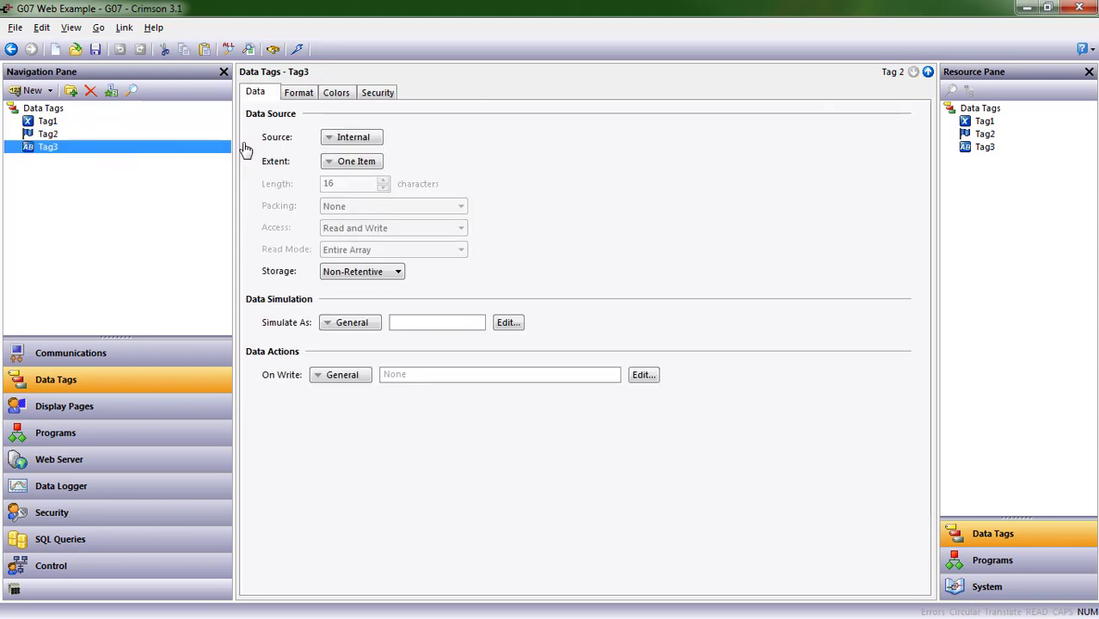
pyautogui.moveTo(375, 120)
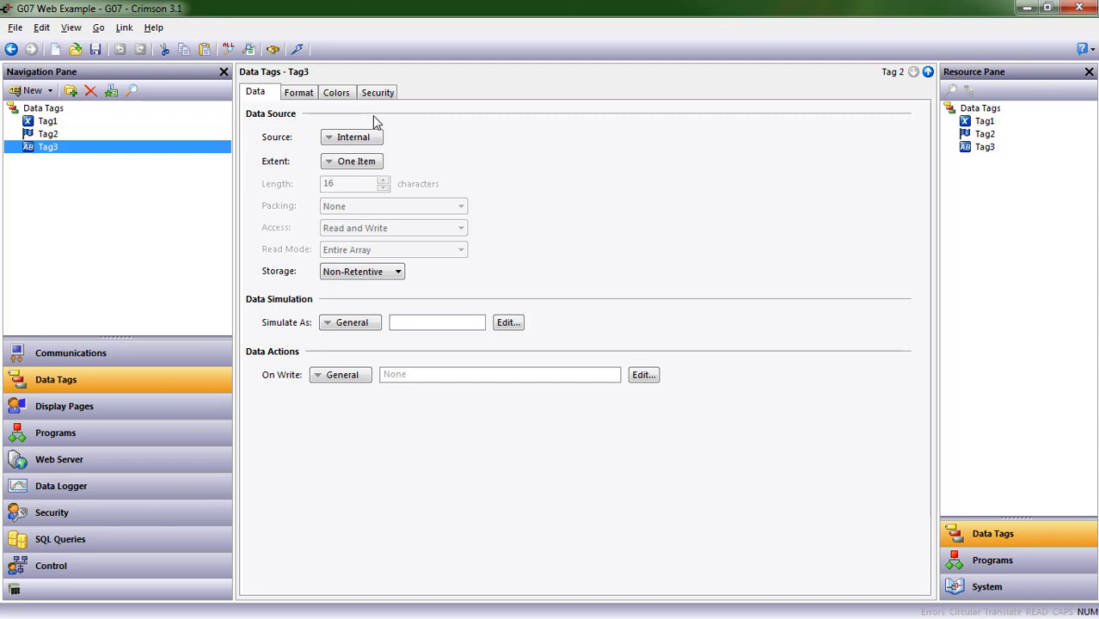
pyautogui.click(47, 120)
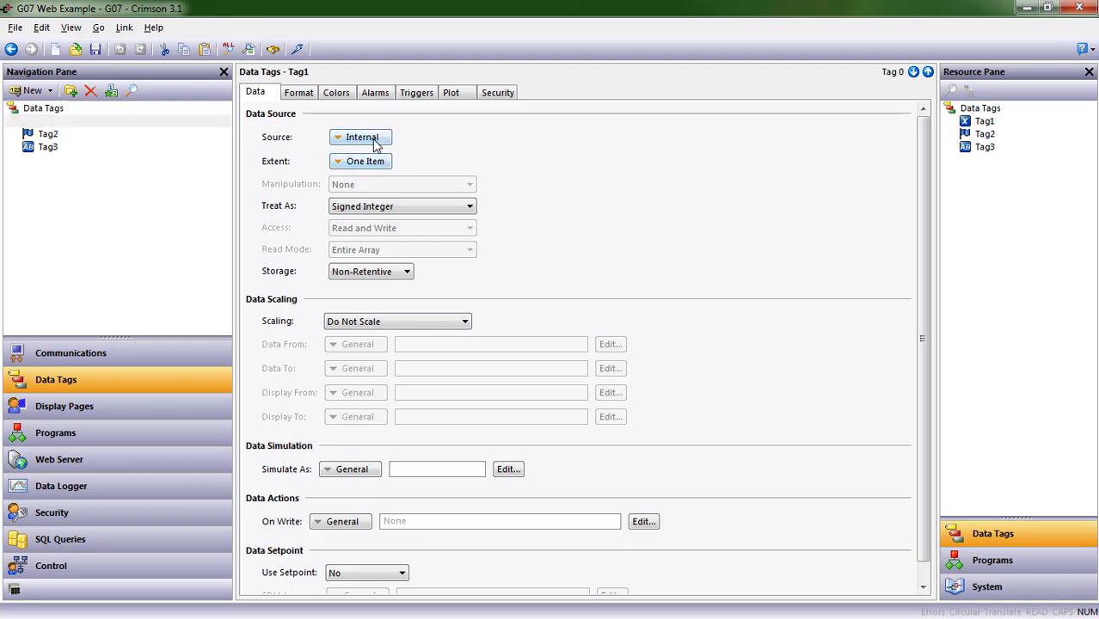
pyautogui.click(362, 137)
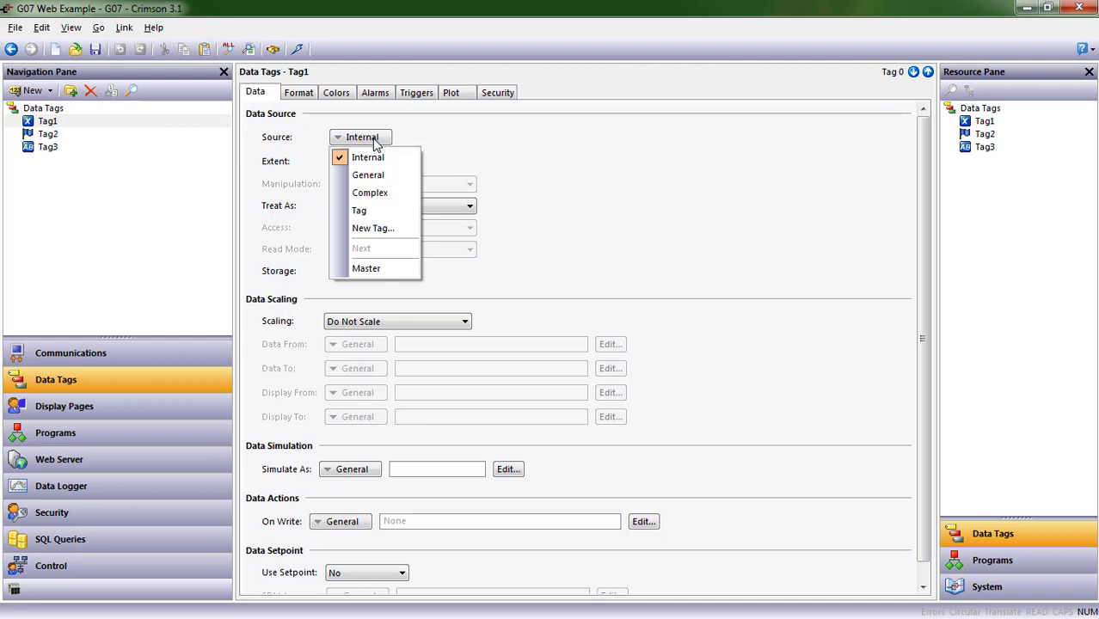
pyautogui.moveTo(385, 279)
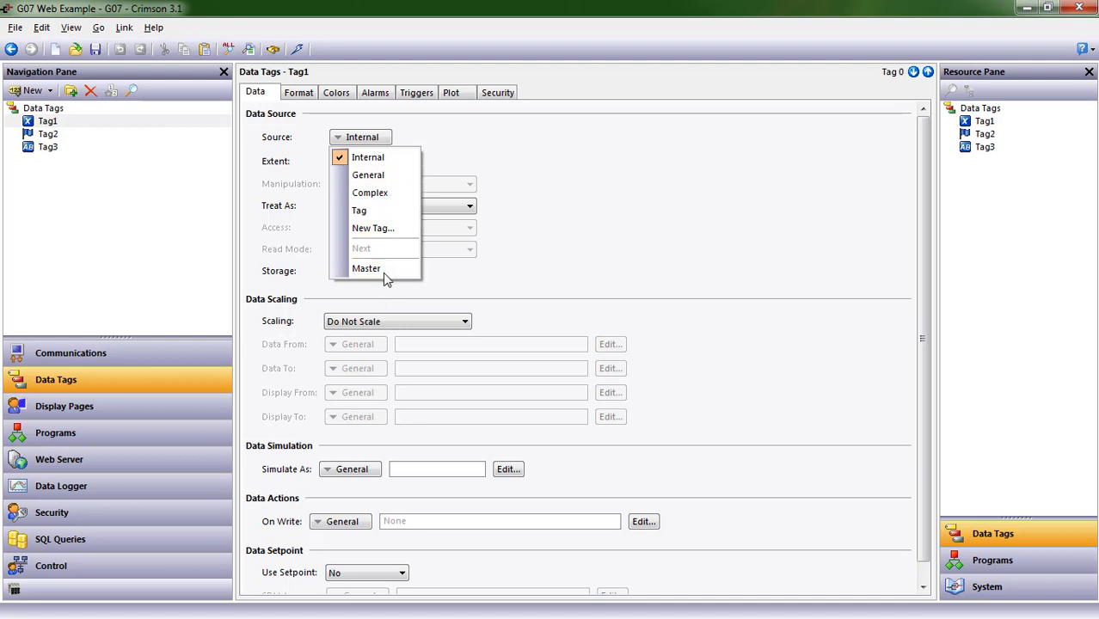
pyautogui.moveTo(379, 309)
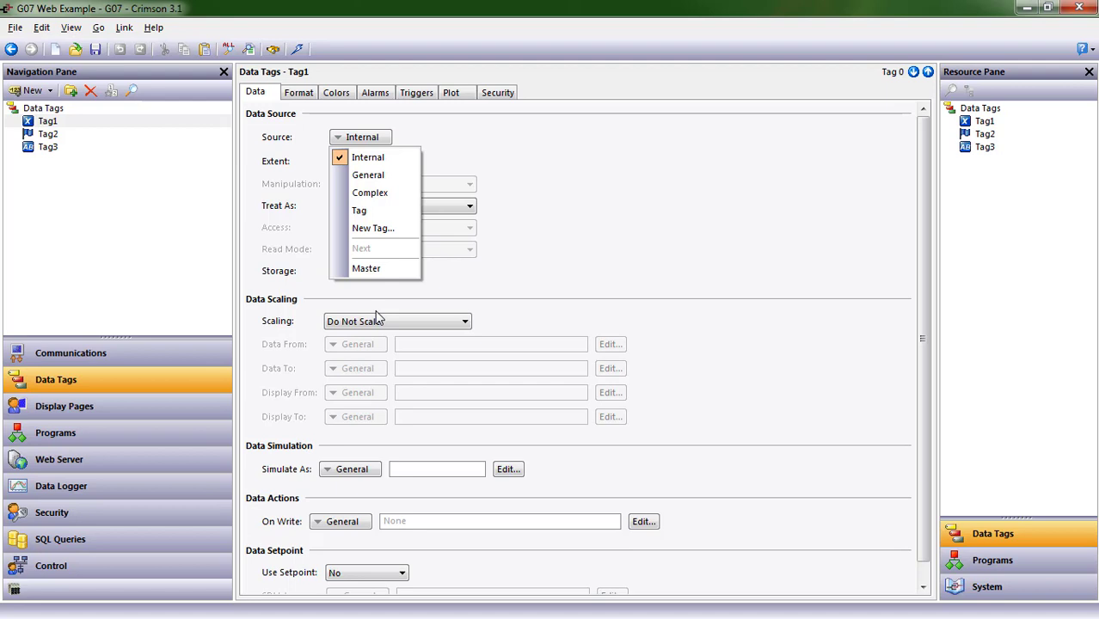
pyautogui.click(368, 156)
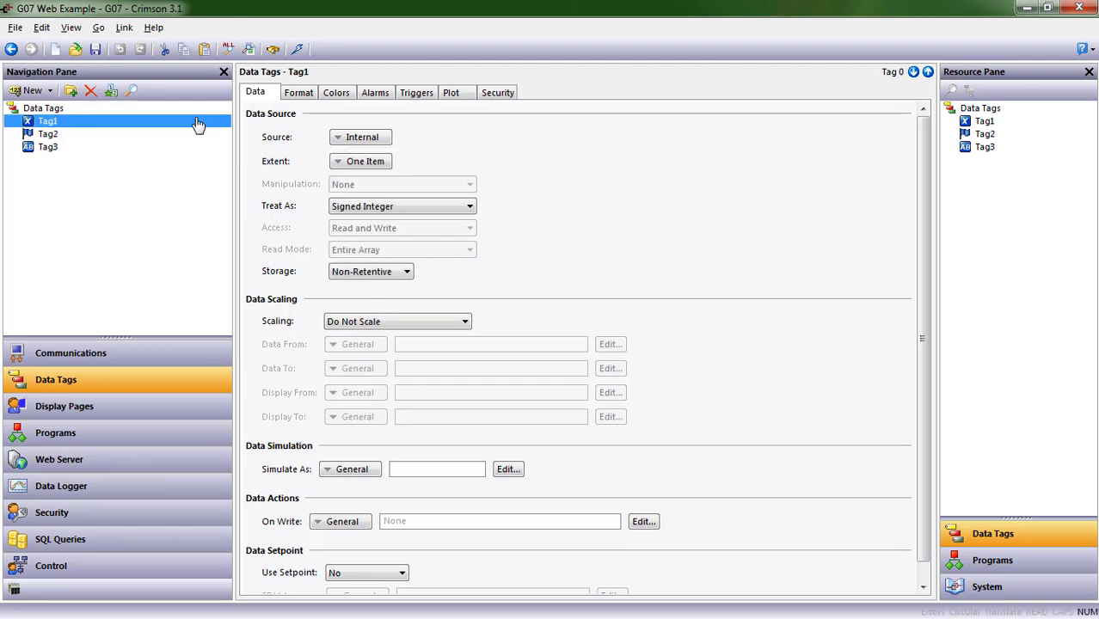
# Rename Tag1 to integer1 and its pasted copies to integer2 and sum
pyautogui.doubleClick(48, 121)
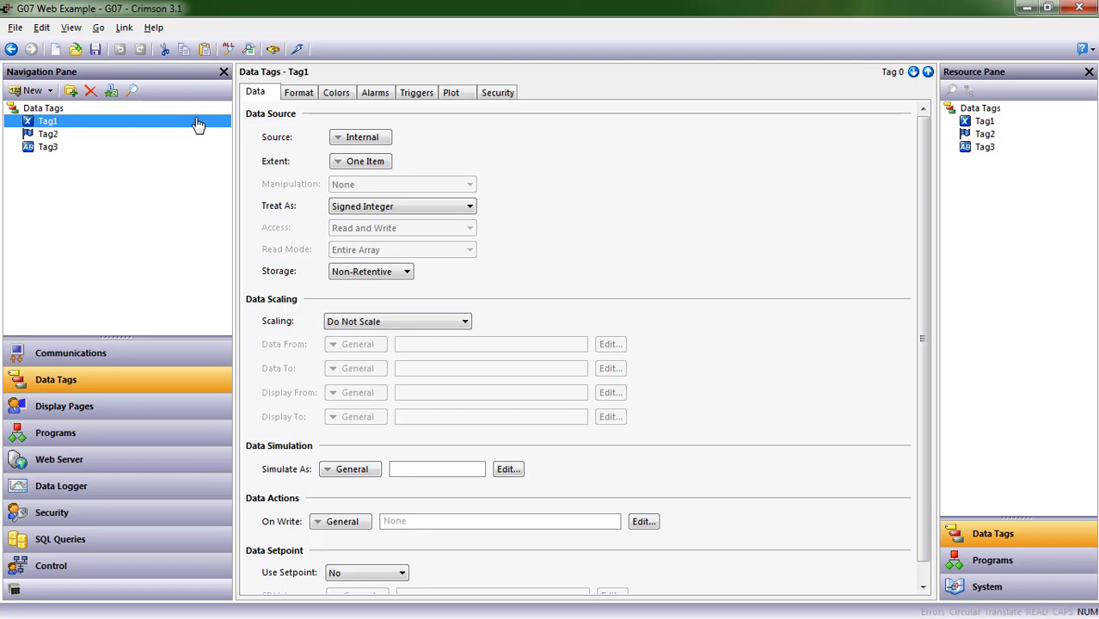
pyautogui.rightClick(49, 121)
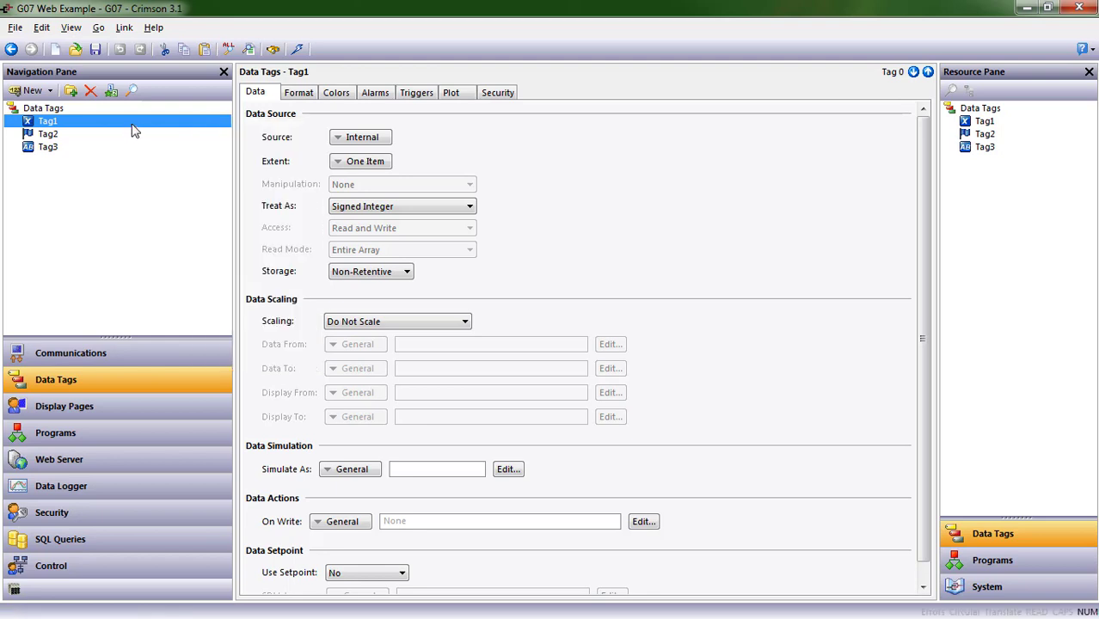
pyautogui.doubleClick(48, 121)
pyautogui.write('integer')
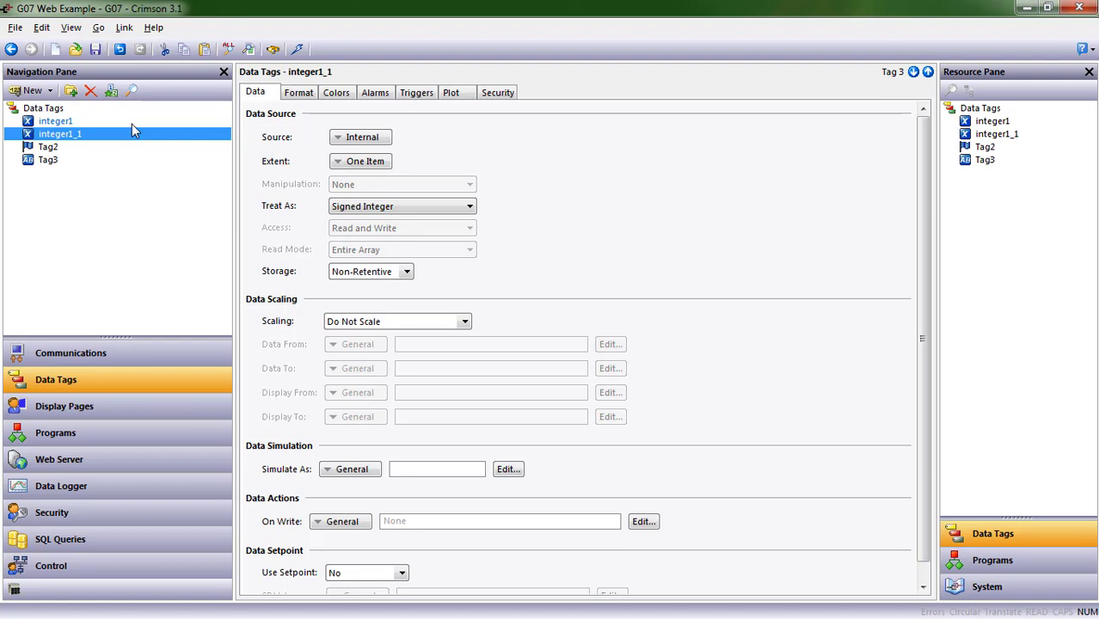
pyautogui.doubleClick(60, 134)
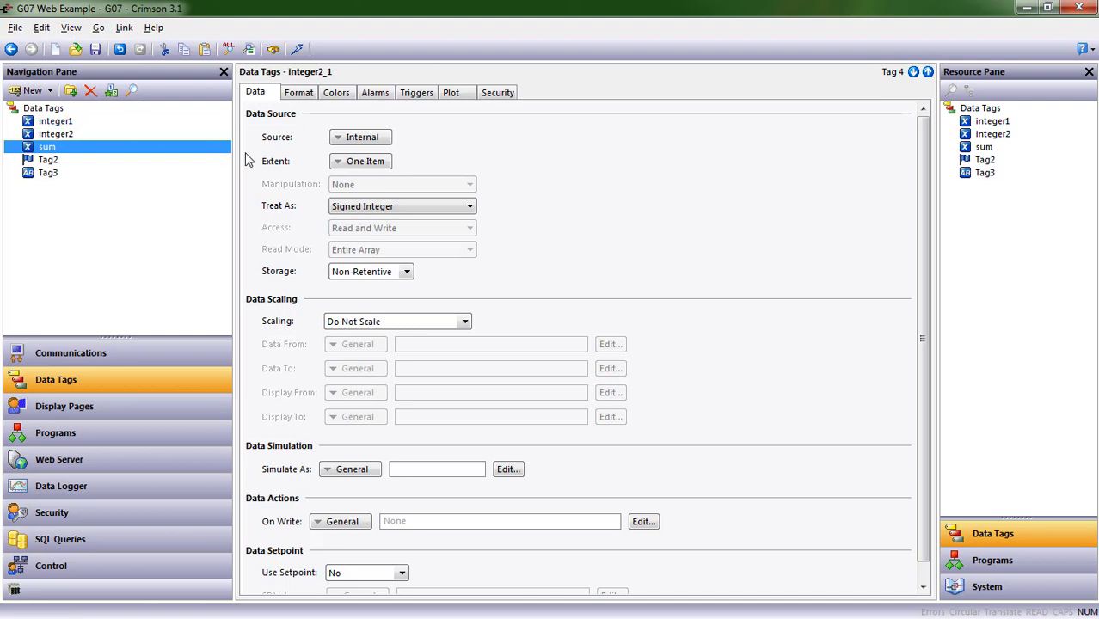
# Make sum's source a General expression integer1+integer2, turning it read-only
pyautogui.click(362, 138)
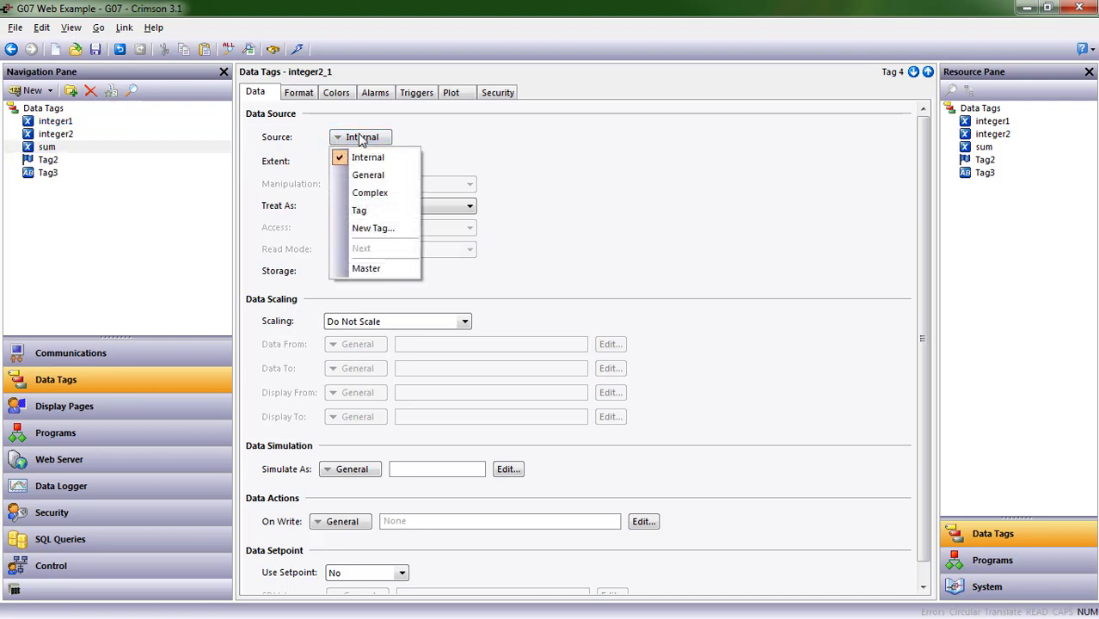
pyautogui.click(368, 175)
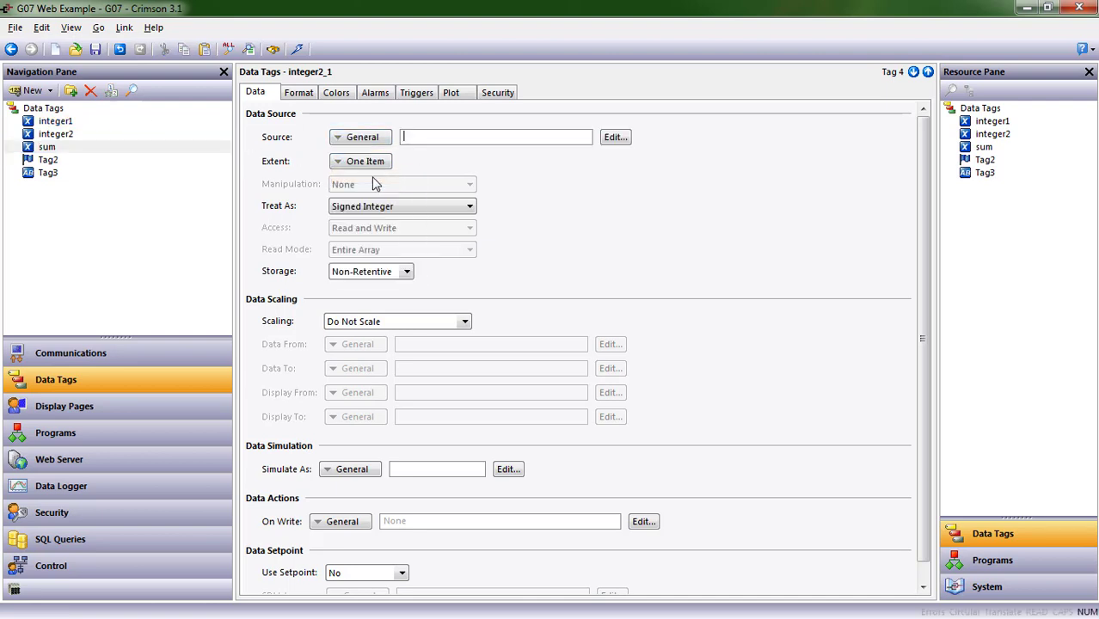
pyautogui.write('integer1')
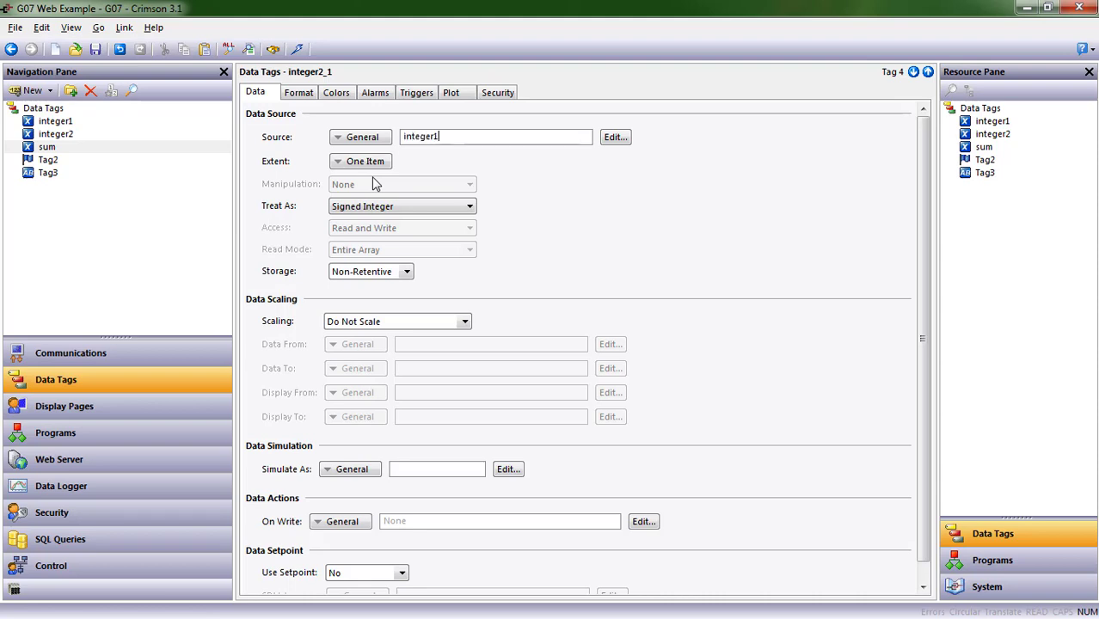
pyautogui.write('+integer2')
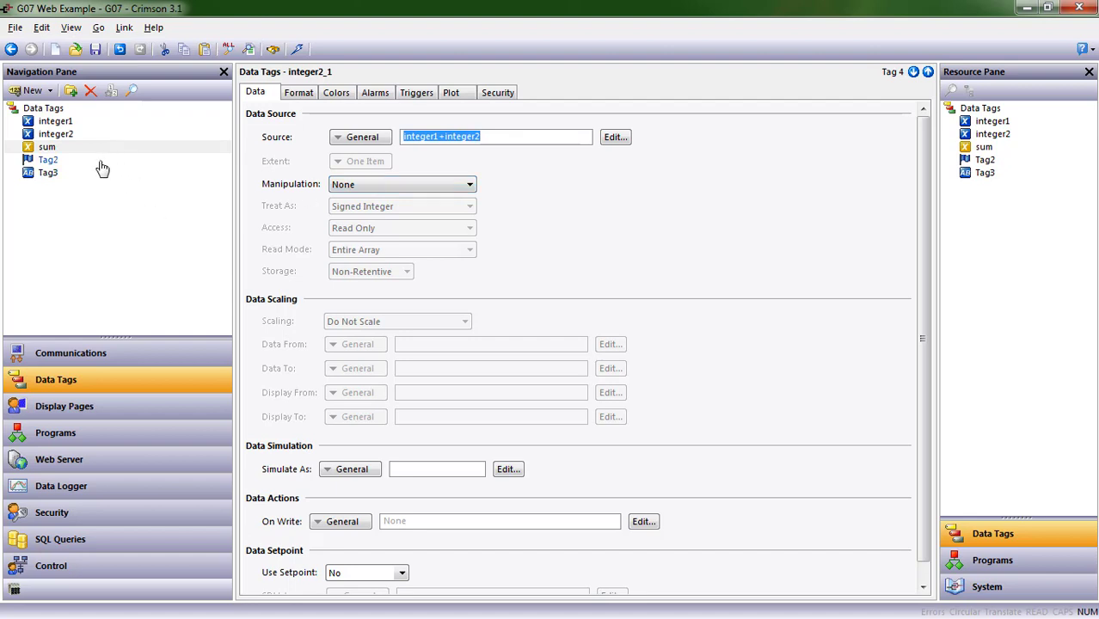
# Rename Tag2 to lightON and Tag3 to Hello in the data tags list
pyautogui.click(48, 158)
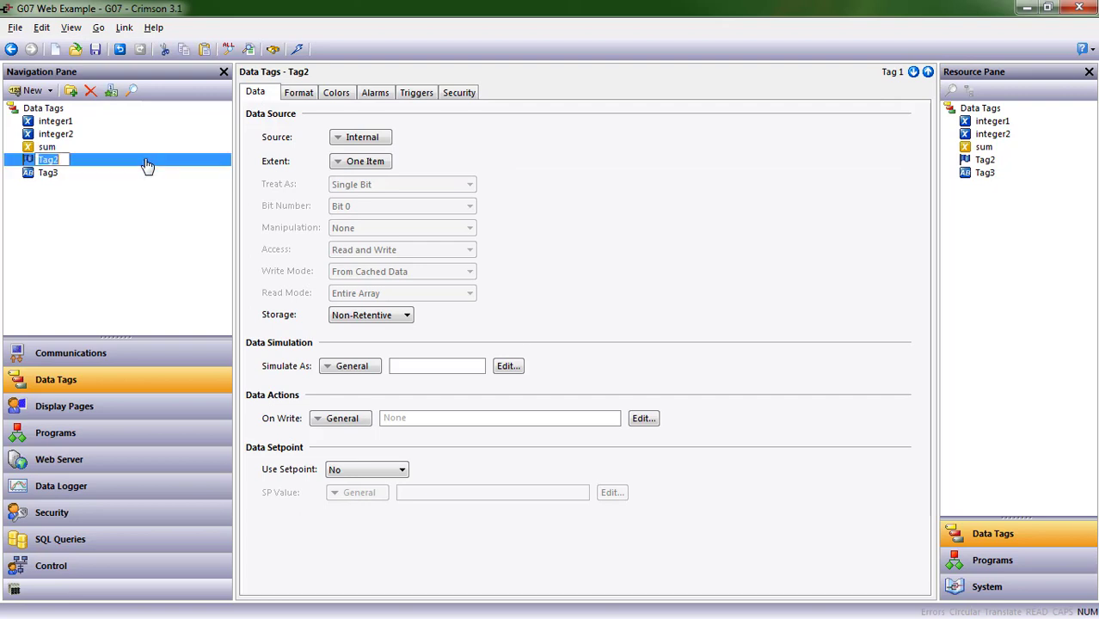
pyautogui.write('light')
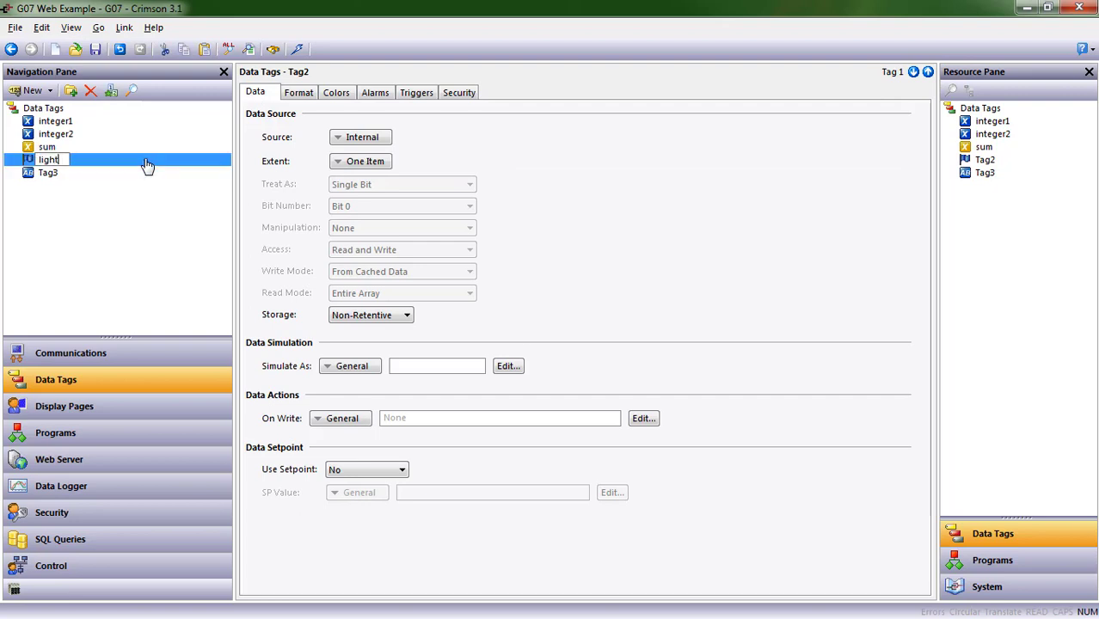
pyautogui.write('ON')
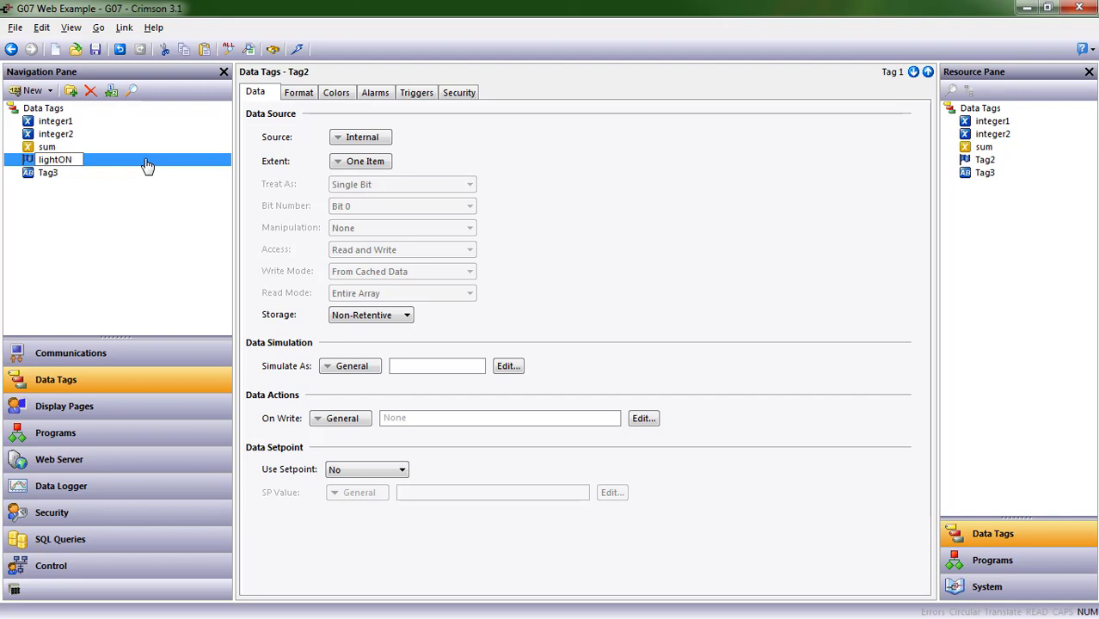
pyautogui.click(48, 172)
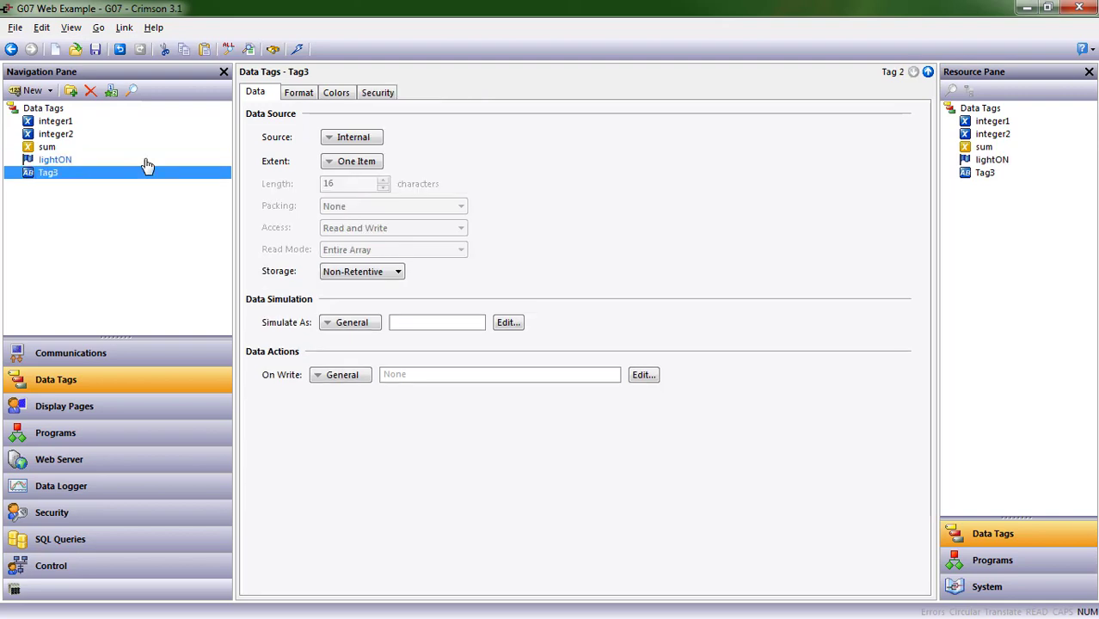
pyautogui.doubleClick(48, 172)
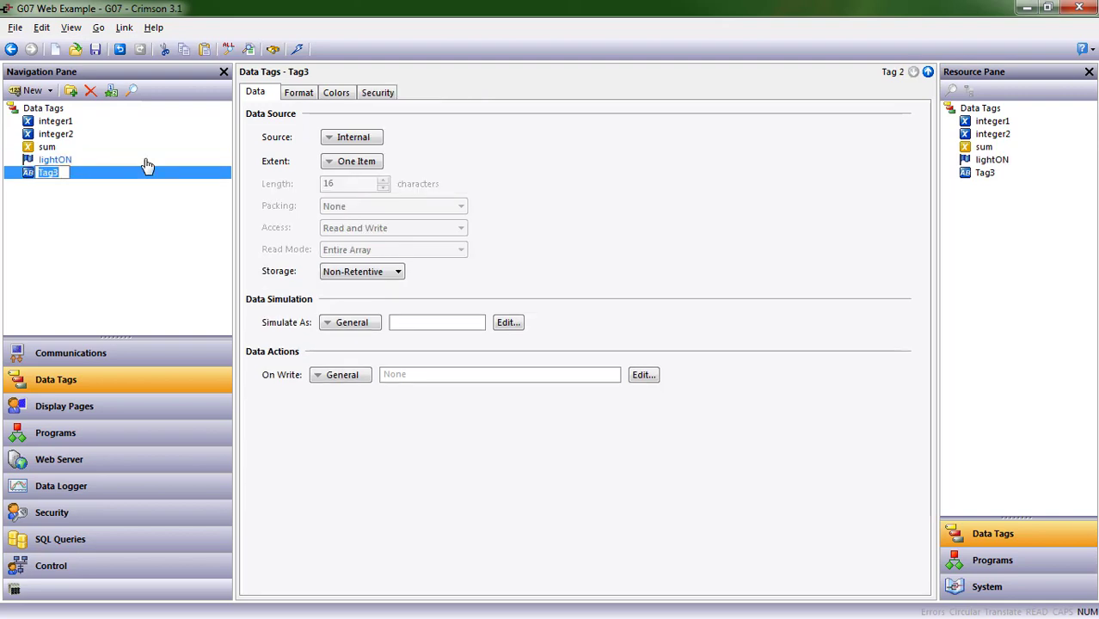
pyautogui.write('Hello')
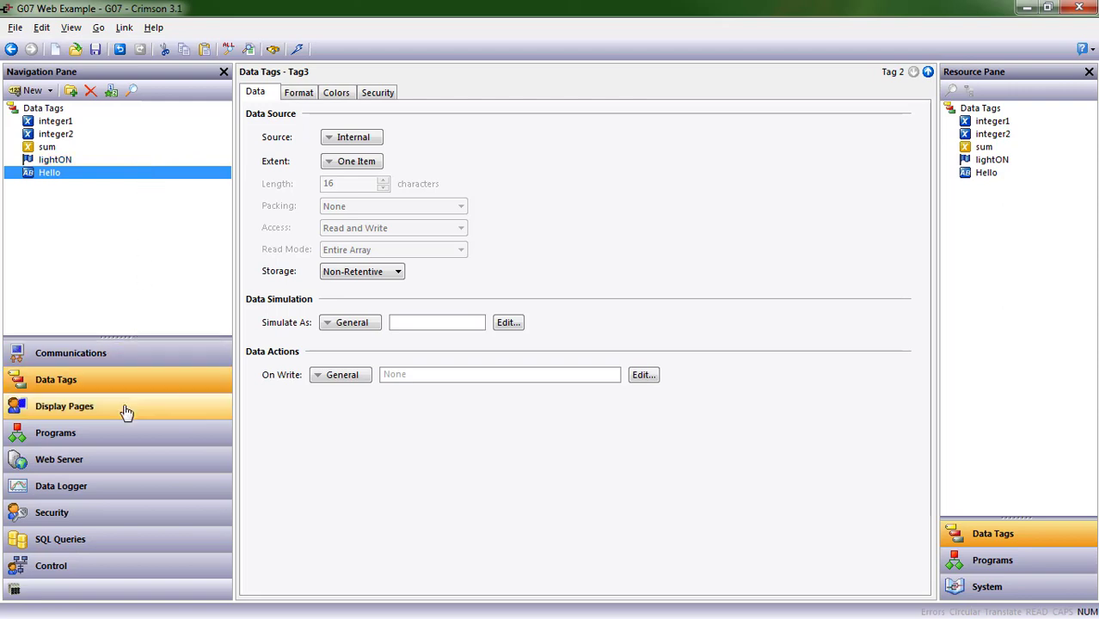
# Switch to Display Pages and clear Page1's old Hello World items
pyautogui.click(63, 406)
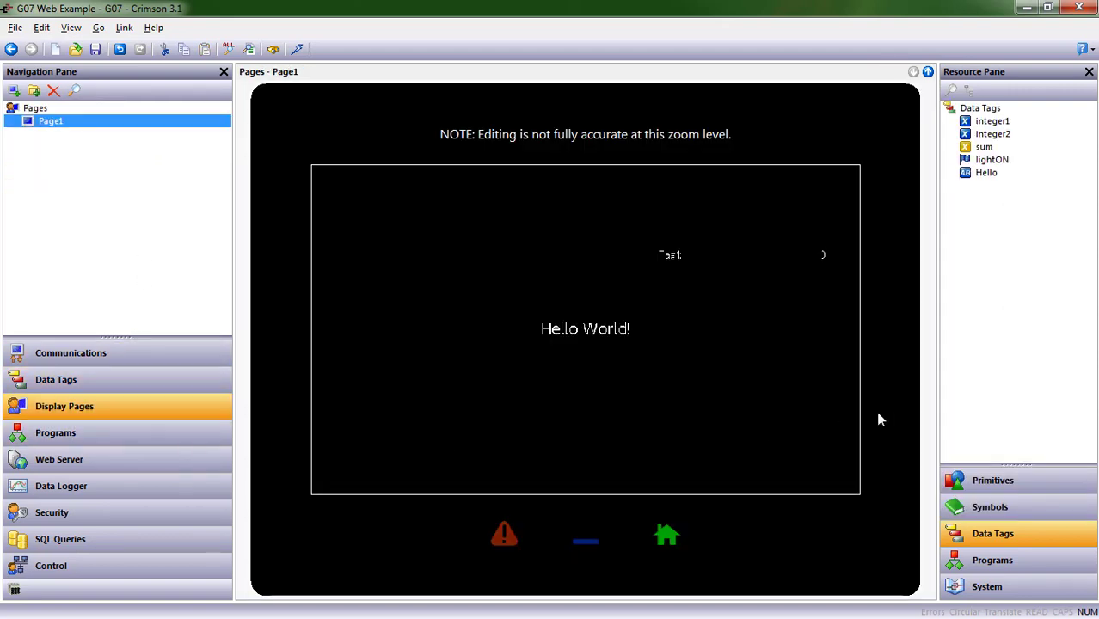
pyautogui.moveTo(103, 395)
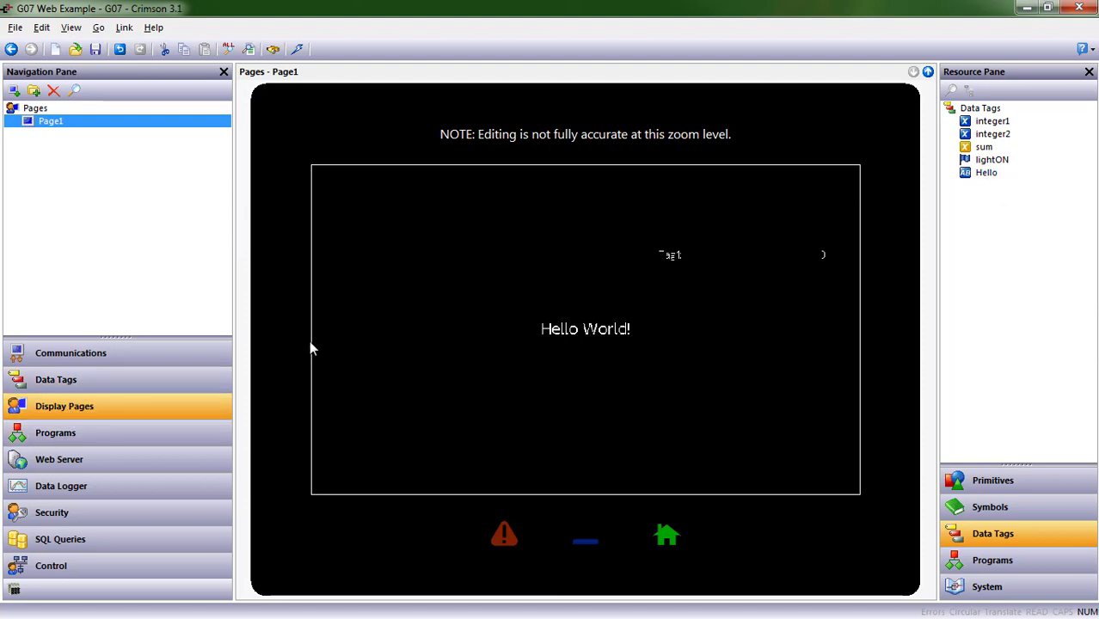
pyautogui.moveTo(217, 73)
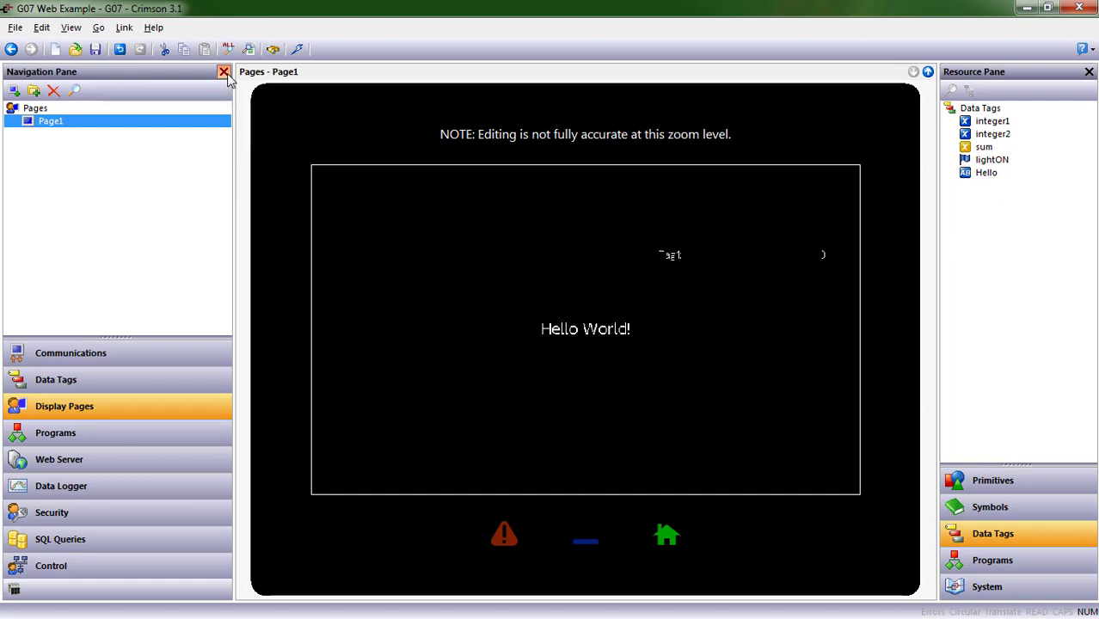
pyautogui.click(223, 71)
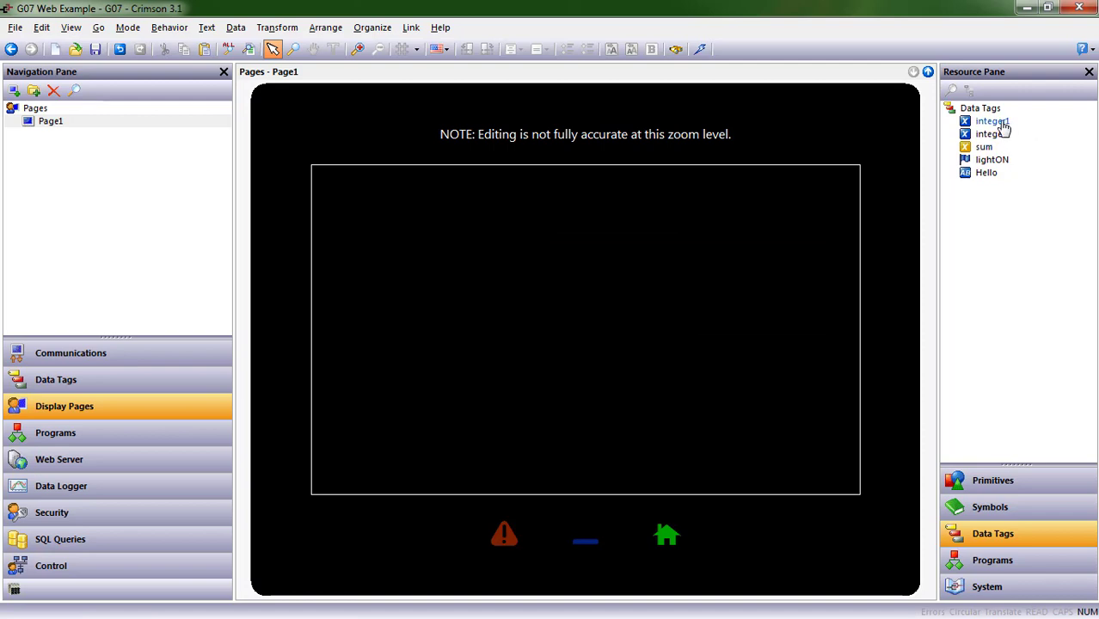
# Place the integer1 tag on Page1 as a compact data box
pyautogui.moveTo(993, 121); pyautogui.dragTo(389, 263)
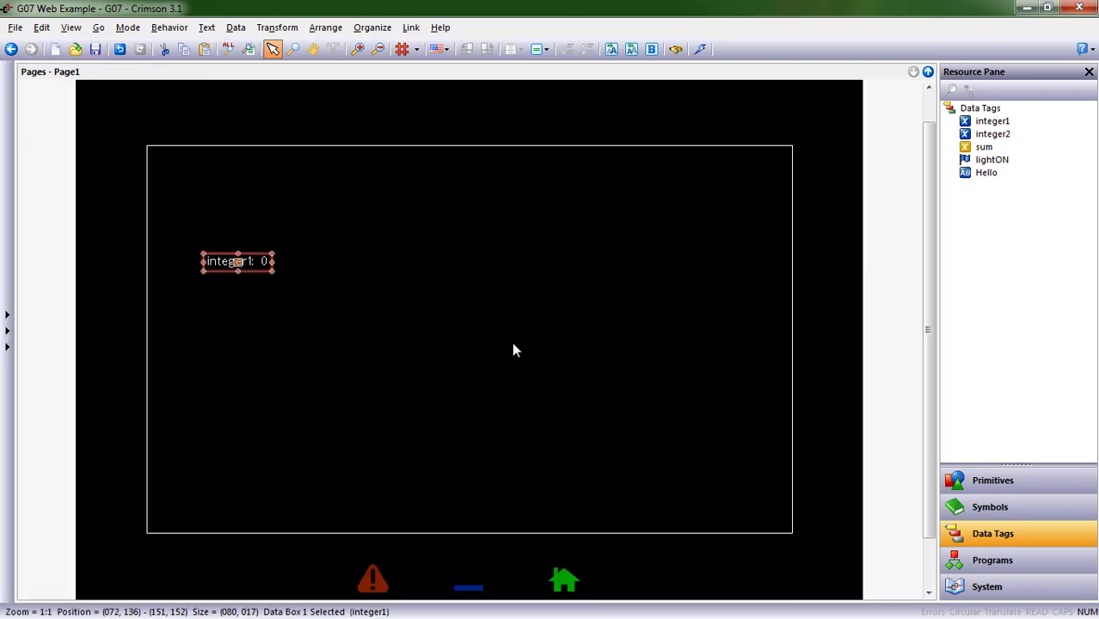
pyautogui.moveTo(509, 347)
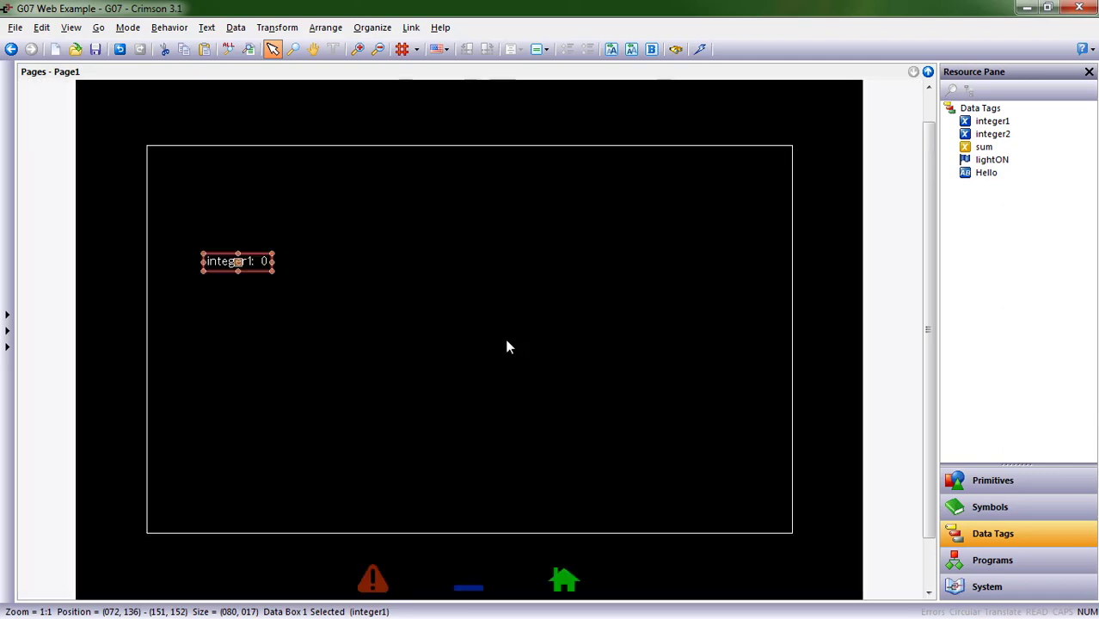
pyautogui.moveTo(272, 268)
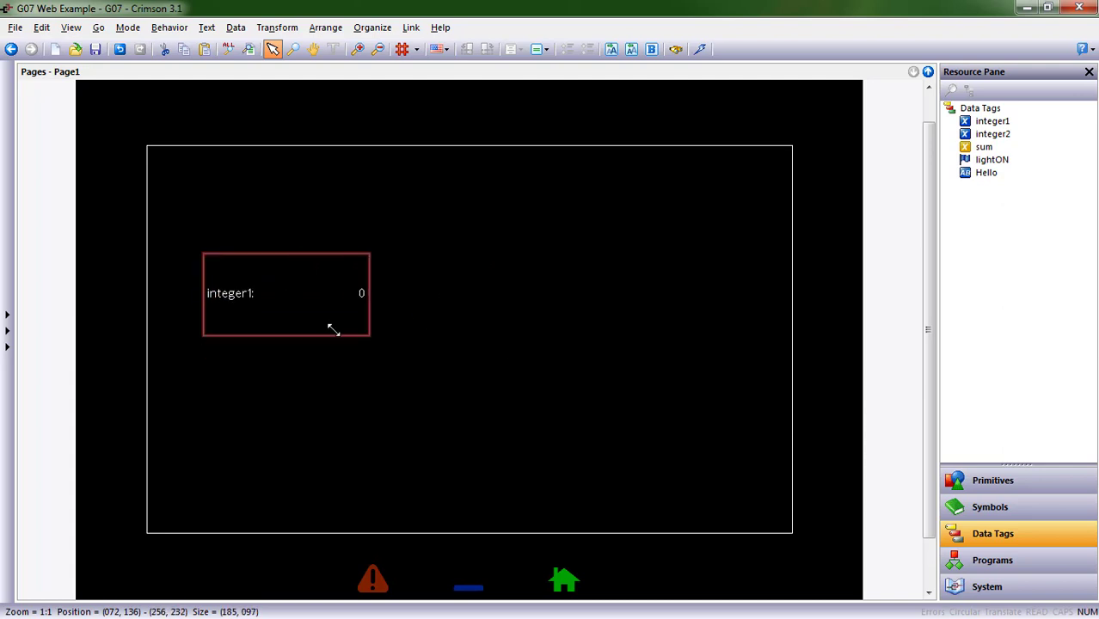
pyautogui.moveTo(369, 336); pyautogui.dragTo(330, 296)
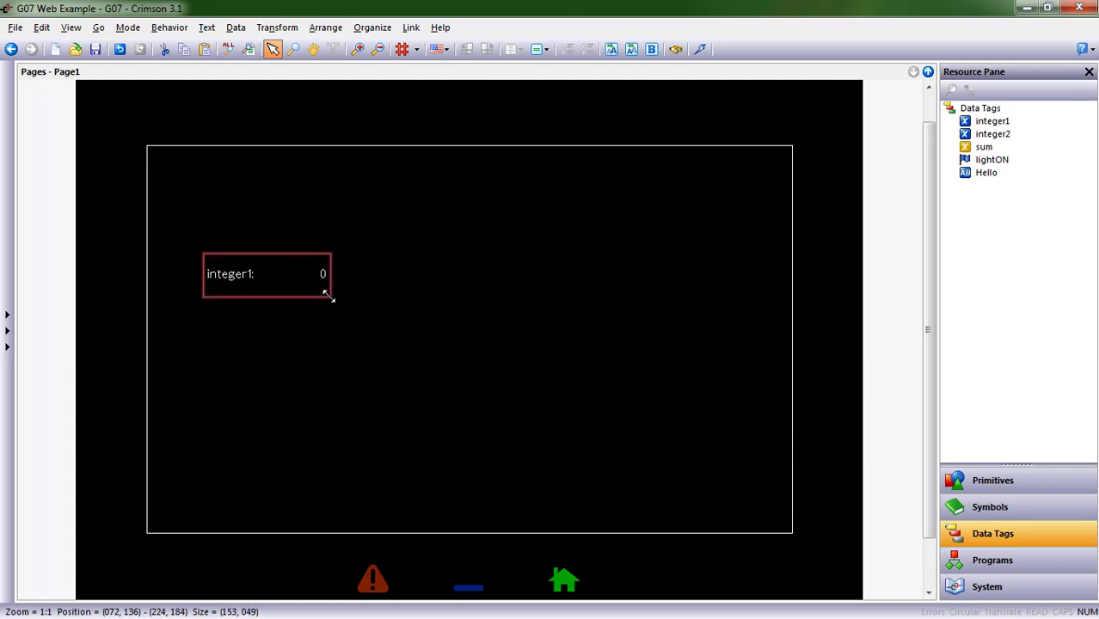
pyautogui.click(266, 274)
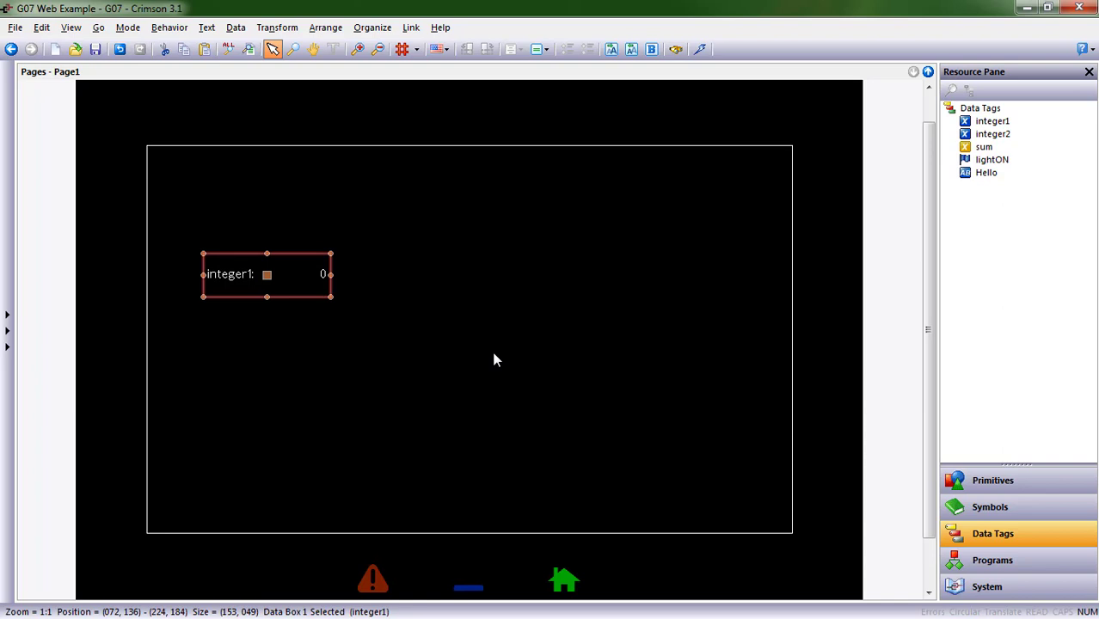
pyautogui.moveTo(833, 148)
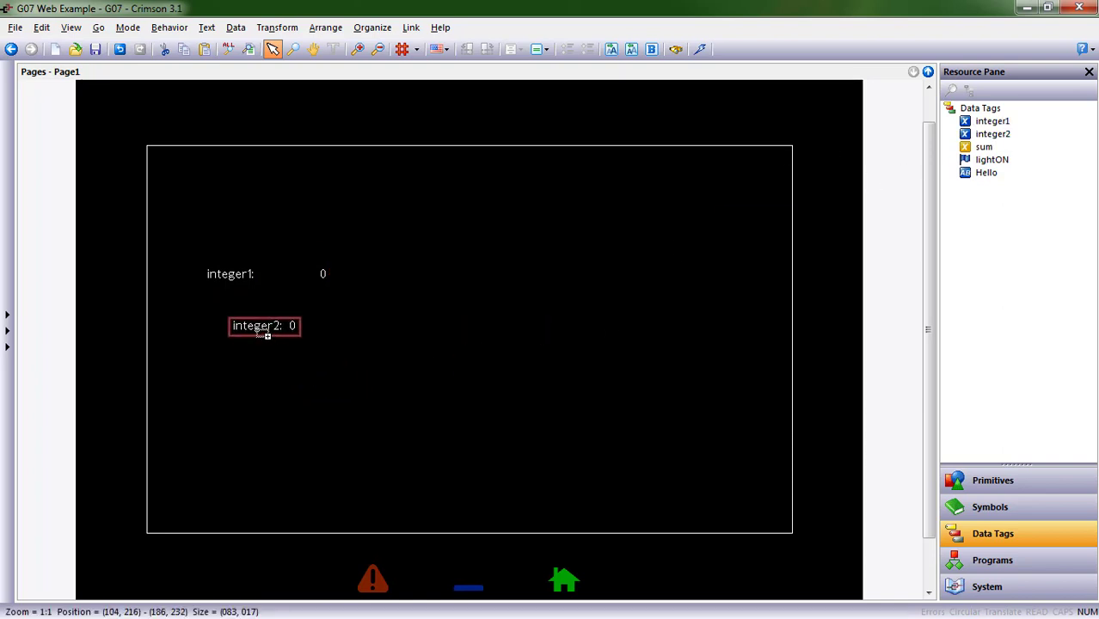
# Left-align the integer2 and sum data boxes under integer1, using integer2 as the reference
pyautogui.rightClick(249, 325)
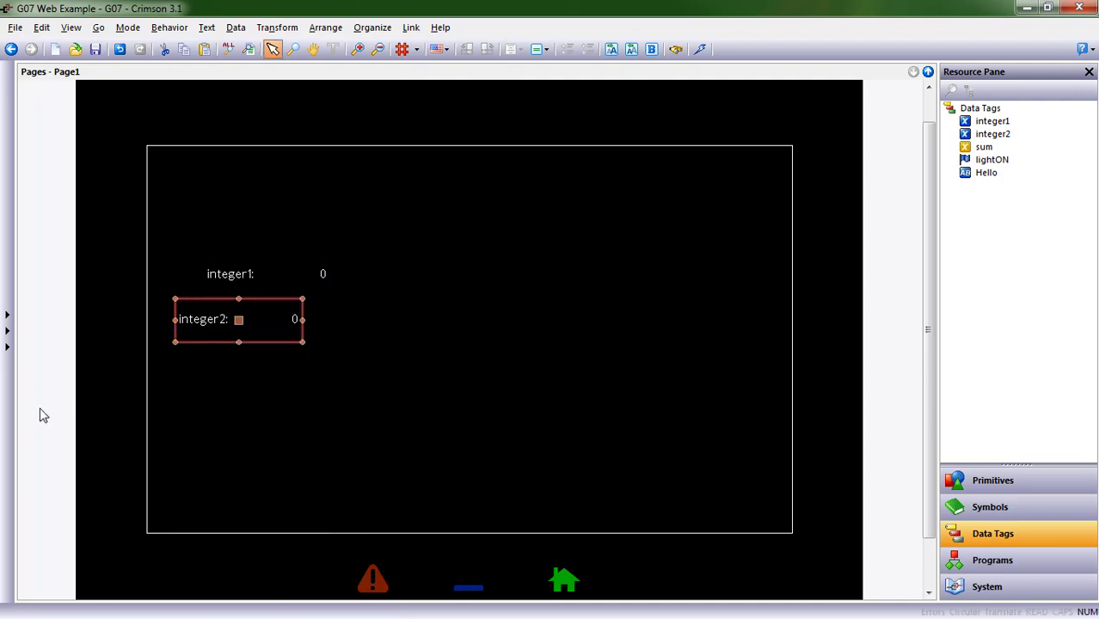
pyautogui.rightClick(238, 318)
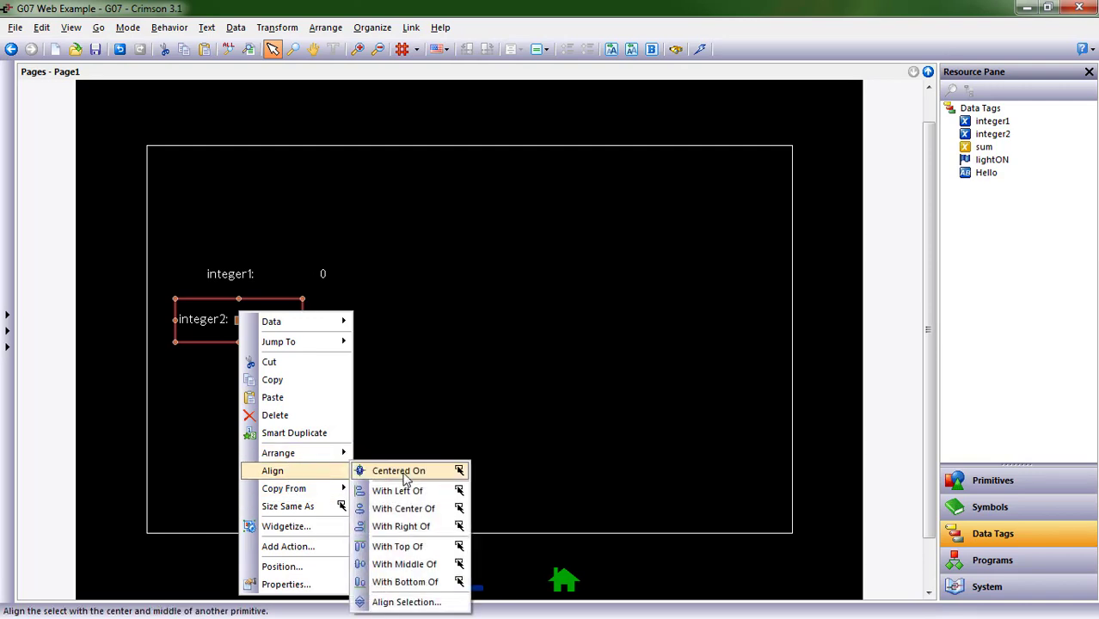
pyautogui.click(397, 472)
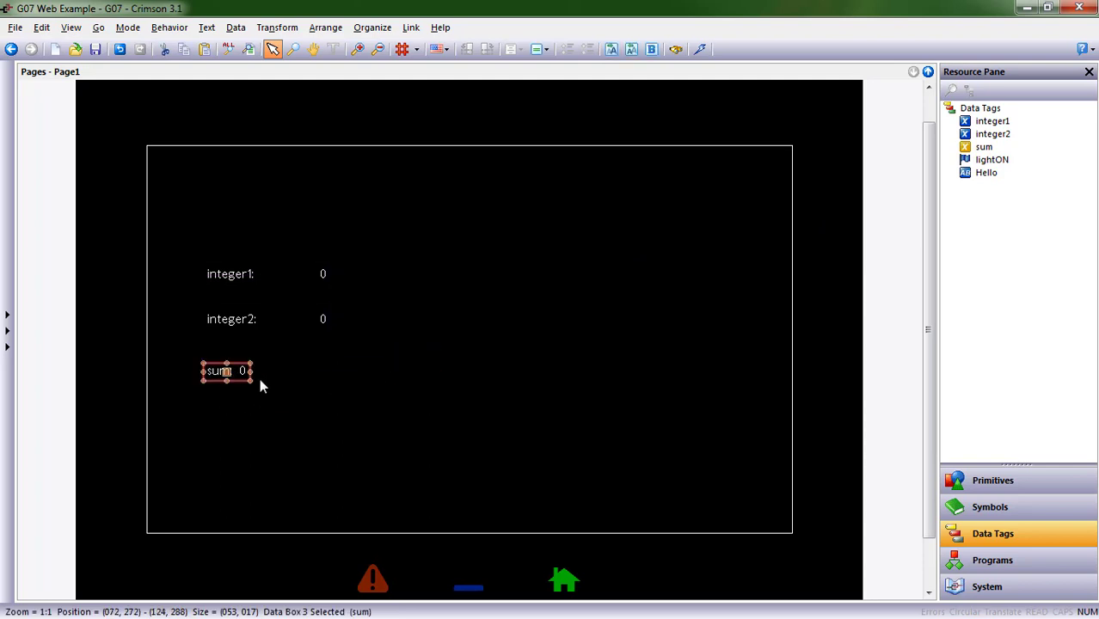
pyautogui.rightClick(227, 372)
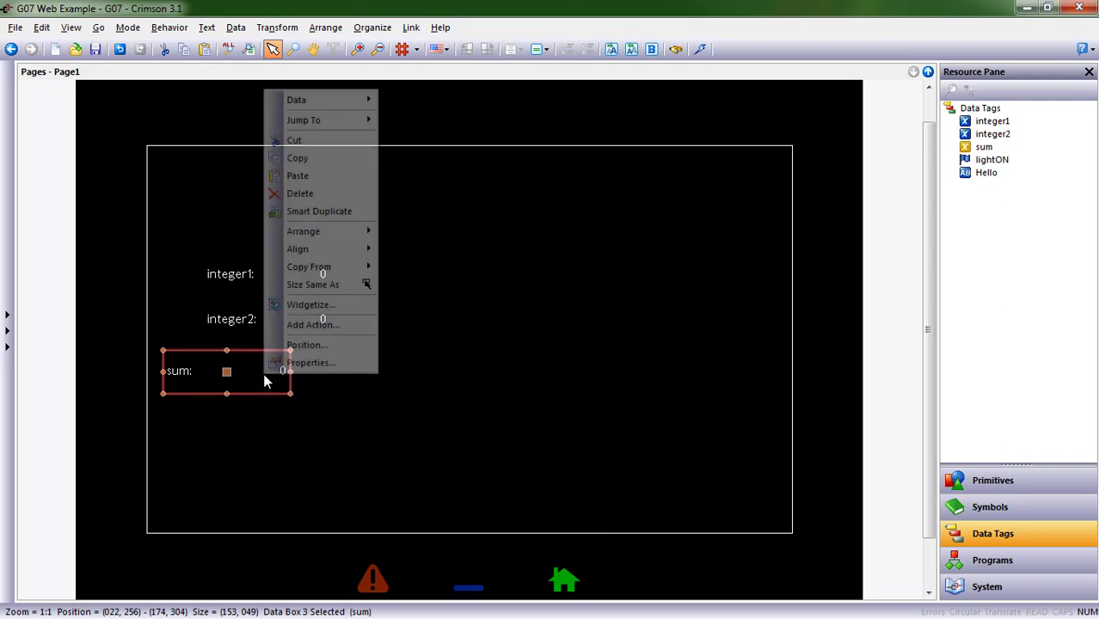
pyautogui.moveTo(298, 248)
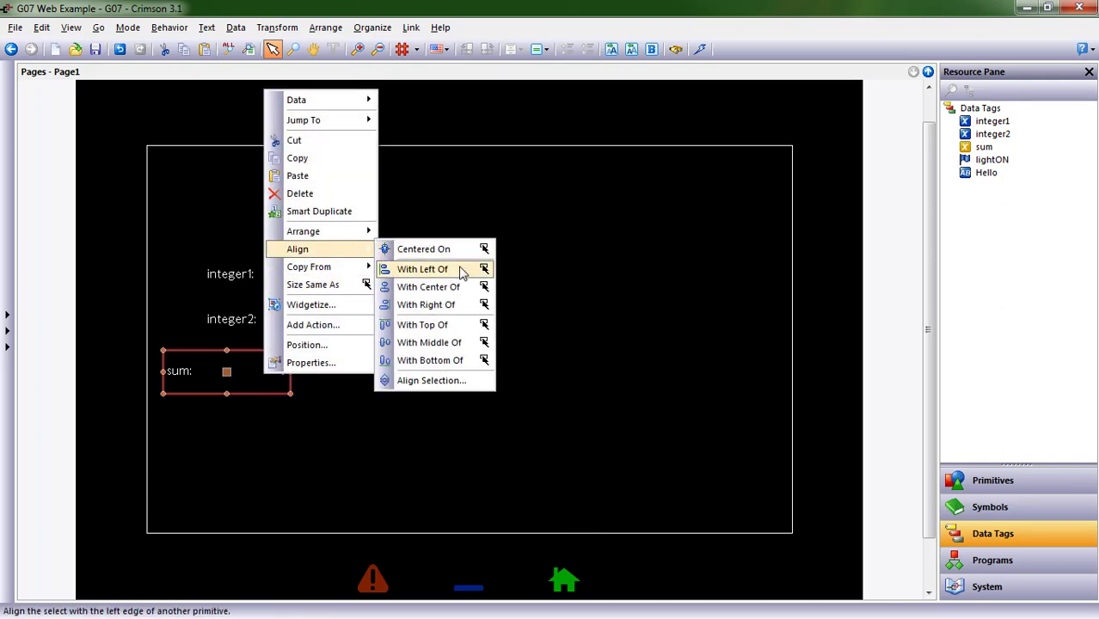
pyautogui.click(423, 268)
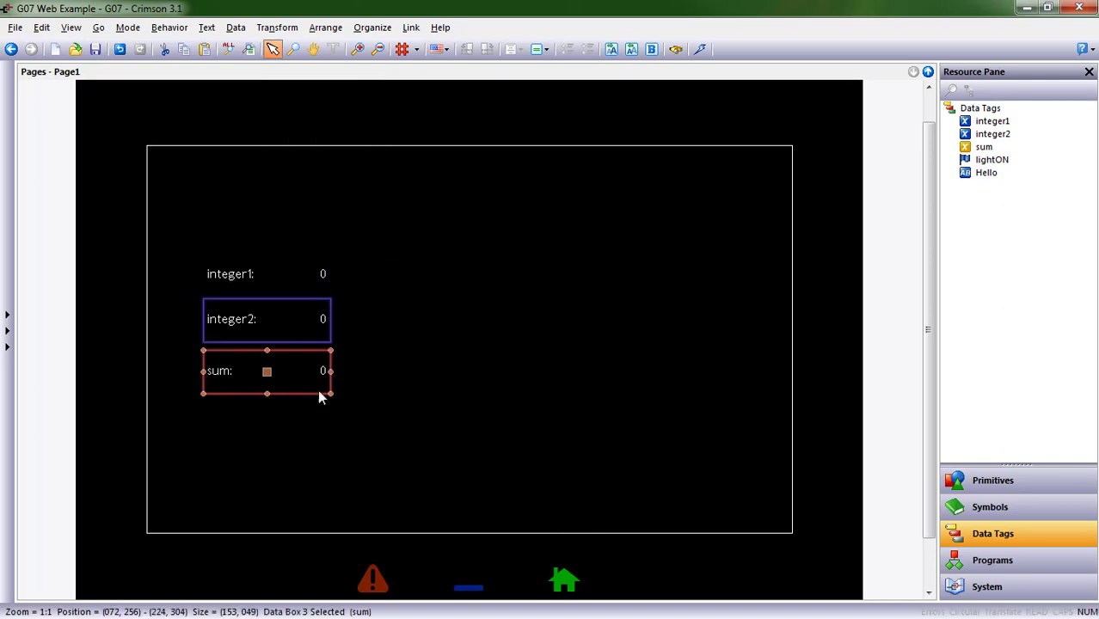
pyautogui.click(230, 289)
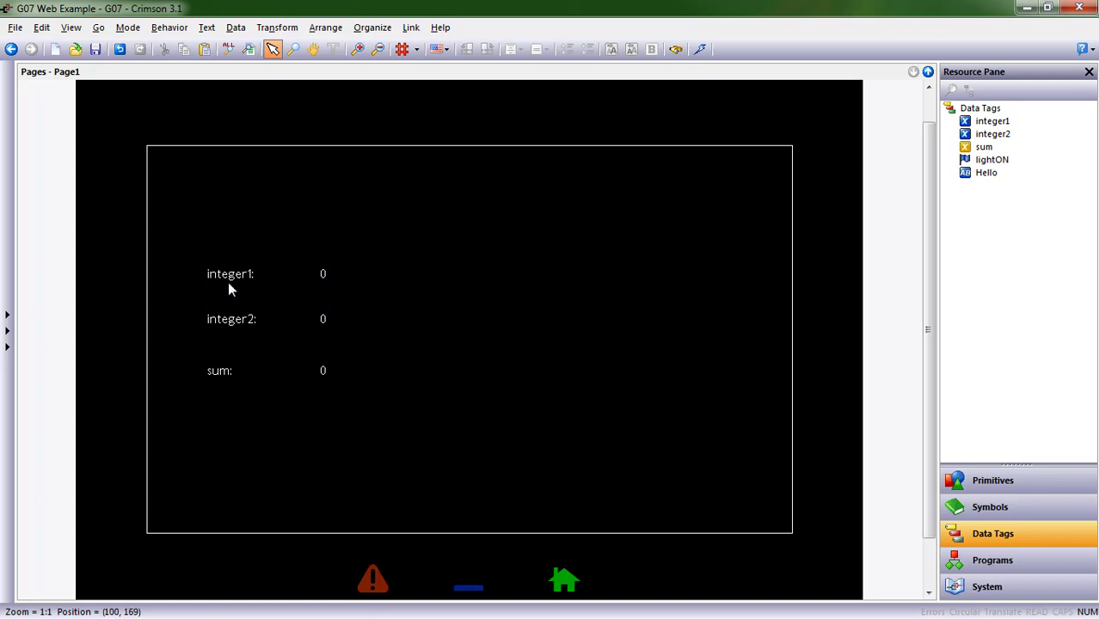
# Give the integer1 data box an entry-field style from its floating toolbar
pyautogui.click(250, 275)
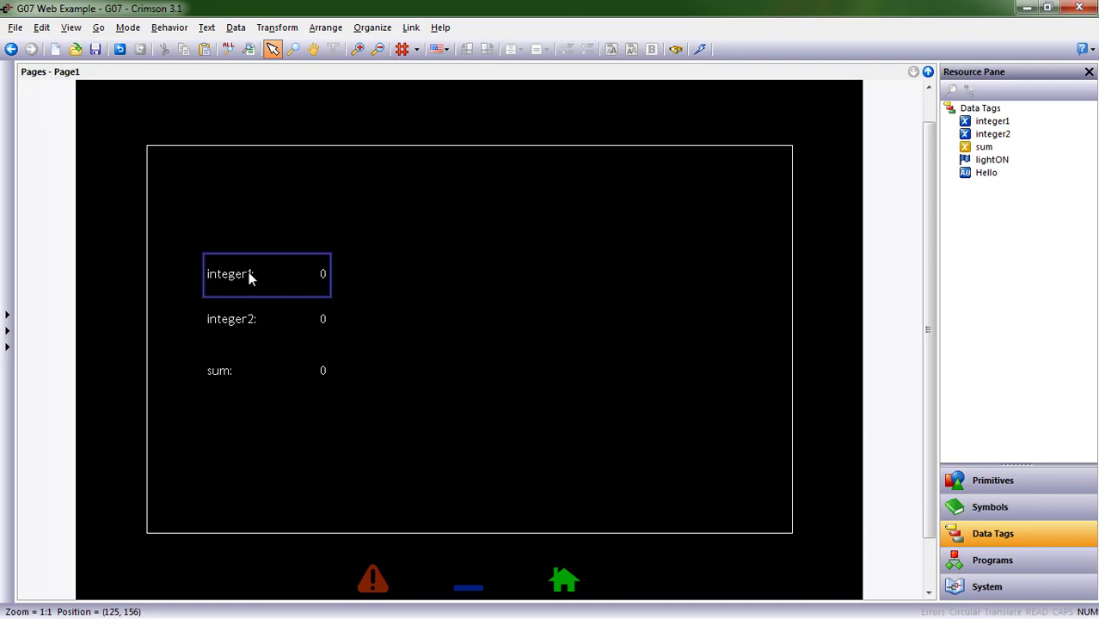
pyautogui.click(266, 319)
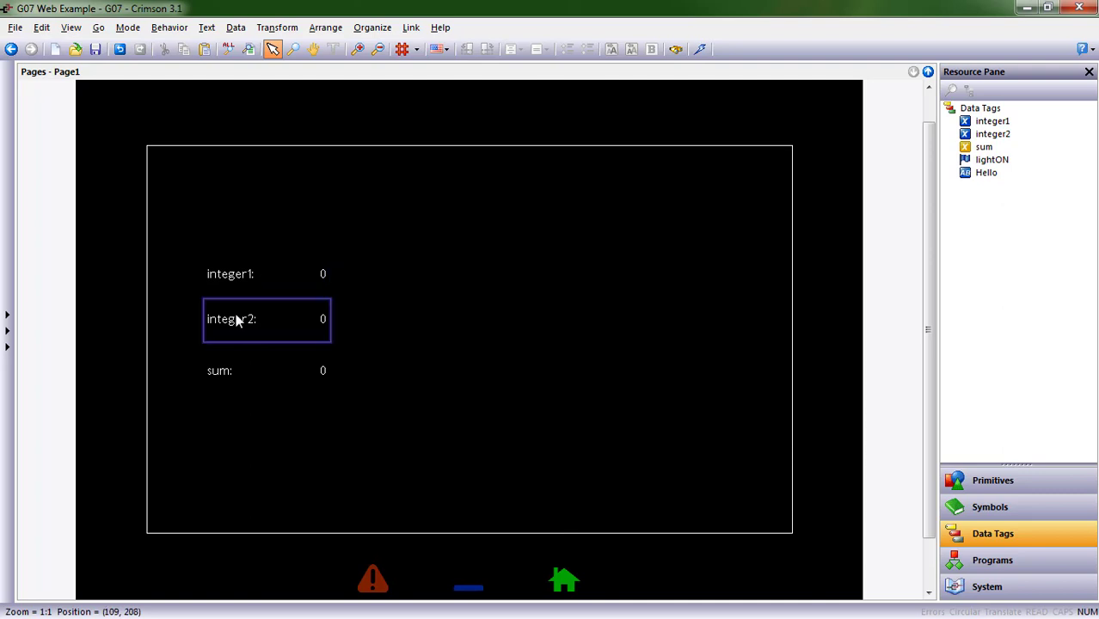
pyautogui.click(230, 273)
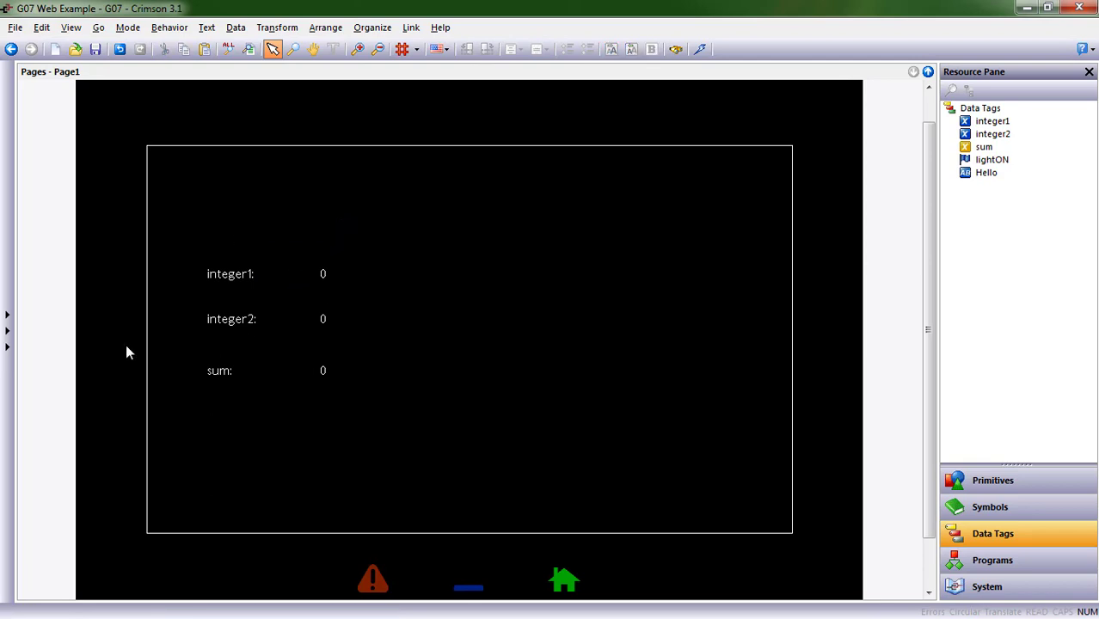
pyautogui.click(250, 273)
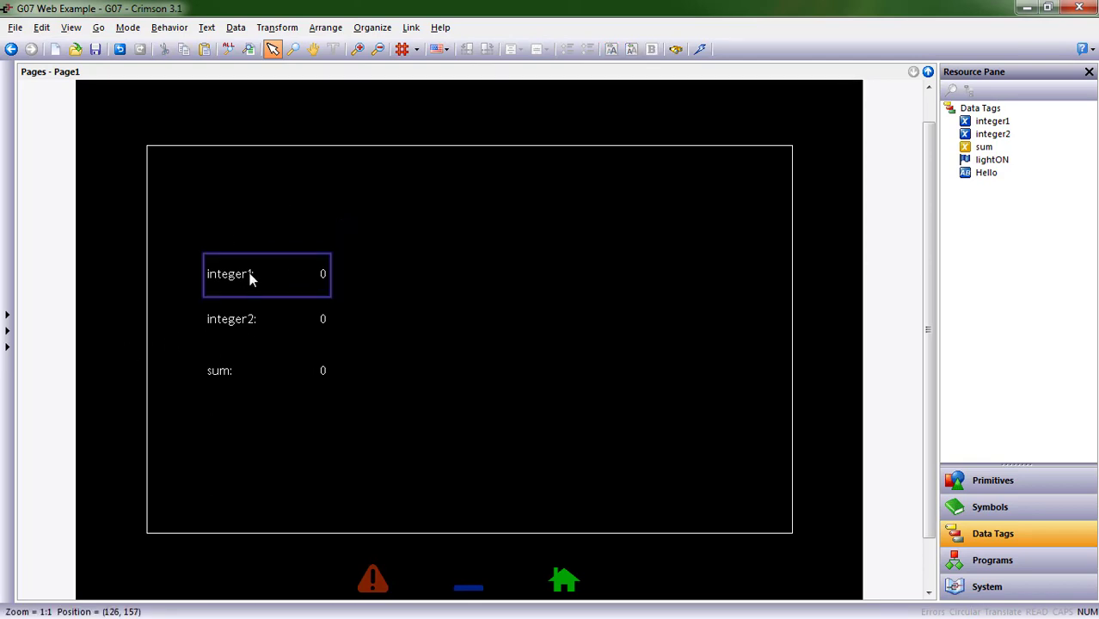
pyautogui.click(249, 274)
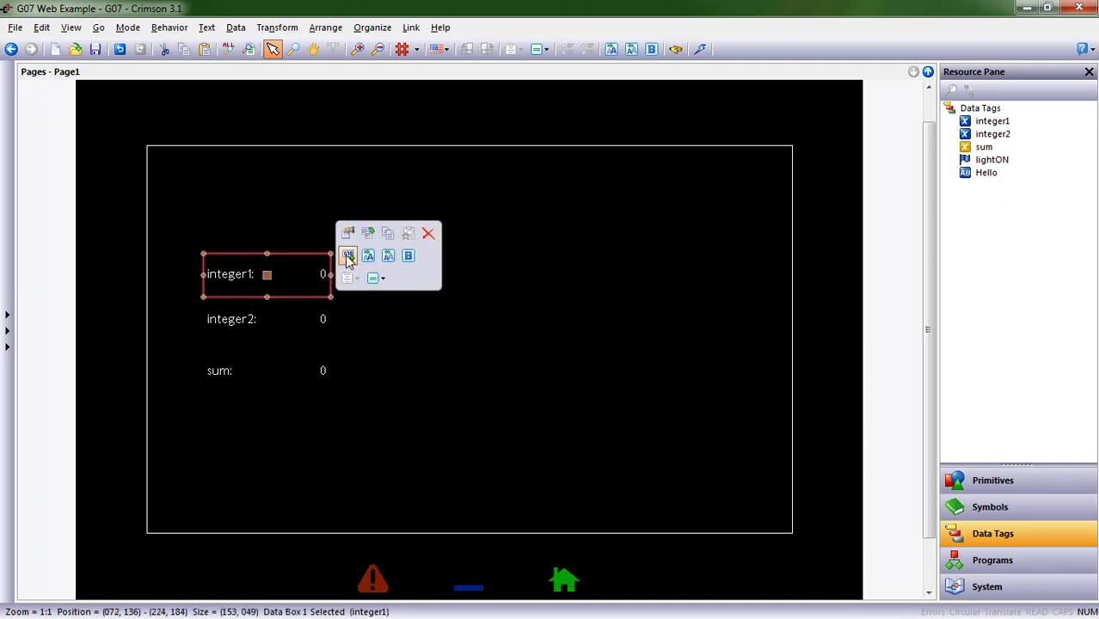
pyautogui.click(348, 382)
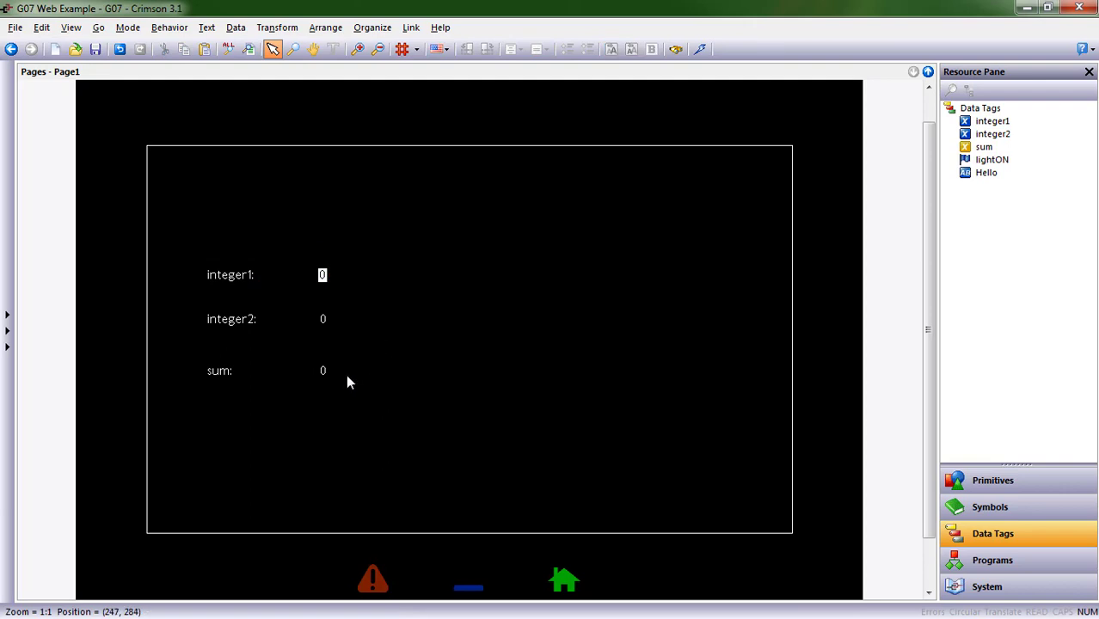
pyautogui.moveTo(346, 357)
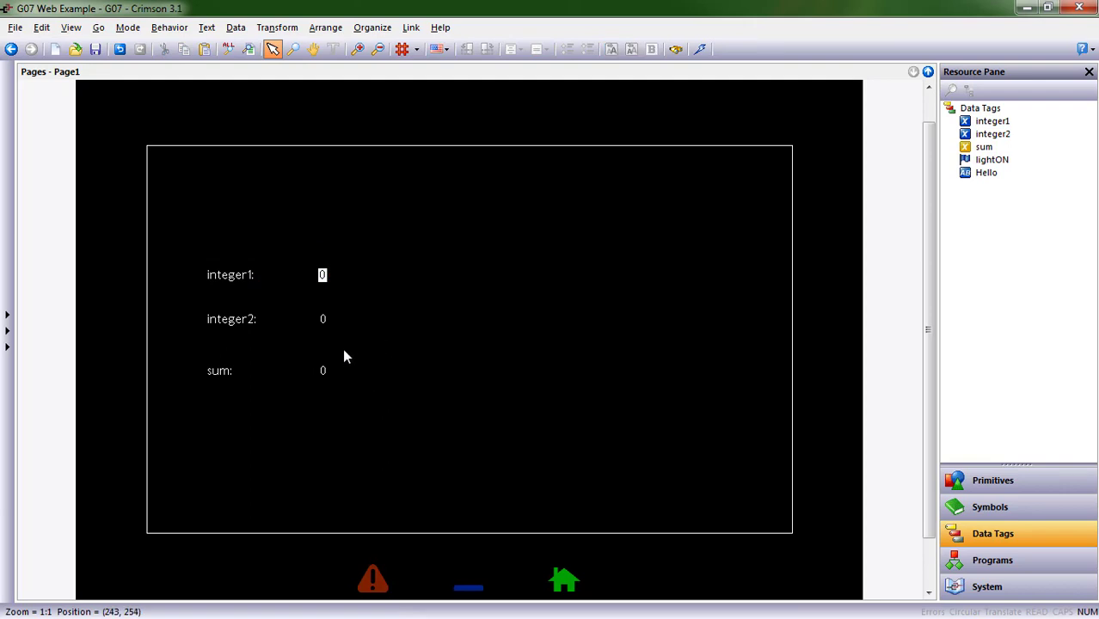
pyautogui.click(267, 319)
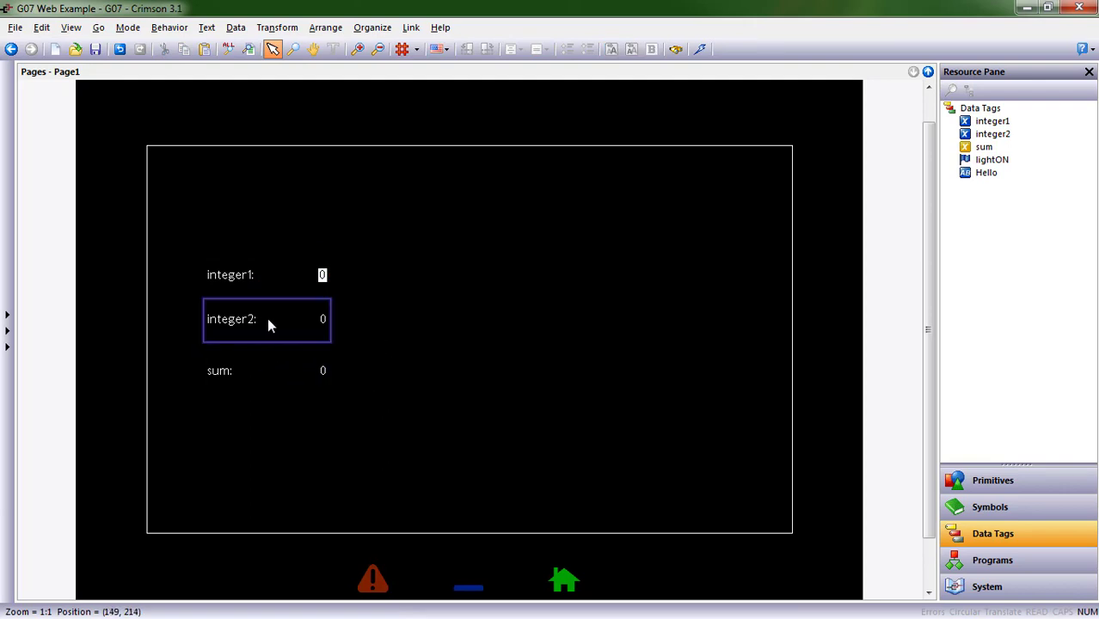
# Set the integer2 data box's Operation to Data Entry in its properties
pyautogui.rightClick(267, 318)
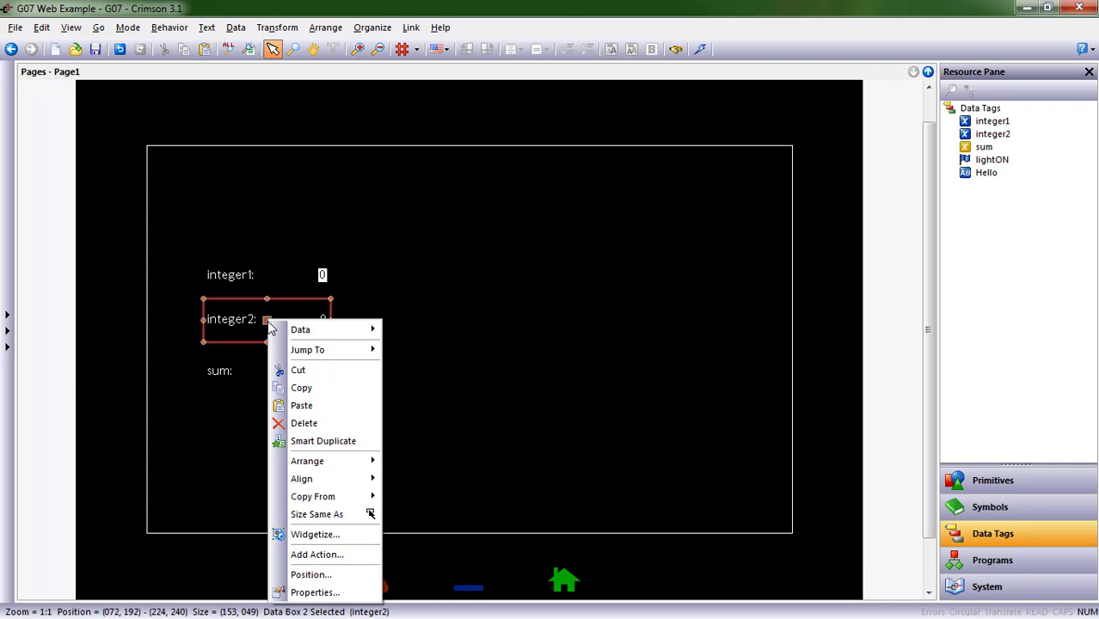
pyautogui.click(315, 592)
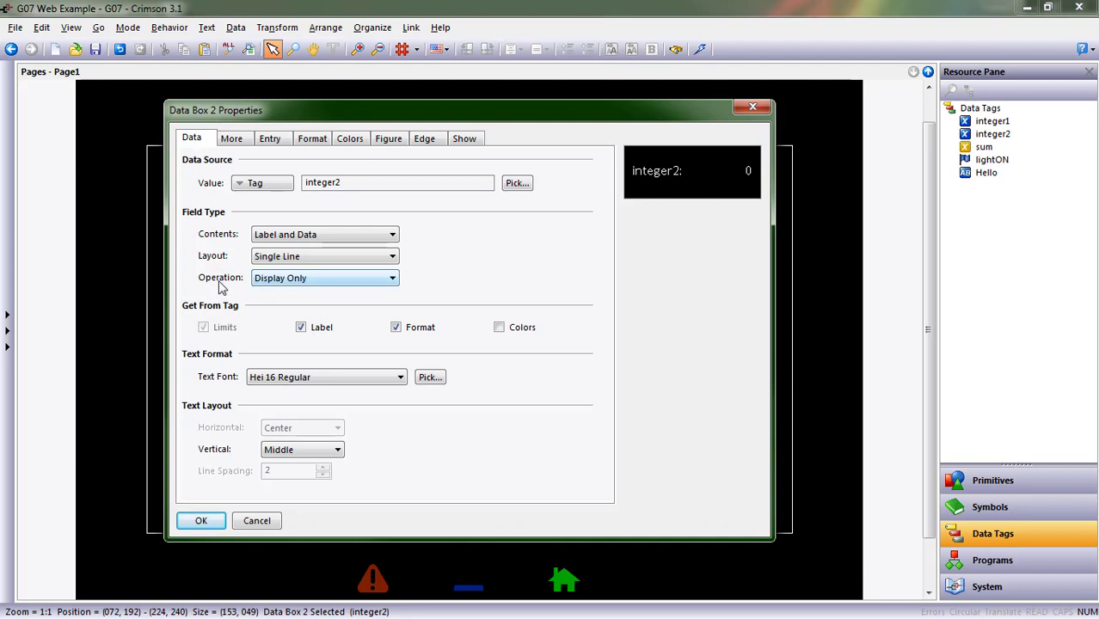
pyautogui.click(389, 277)
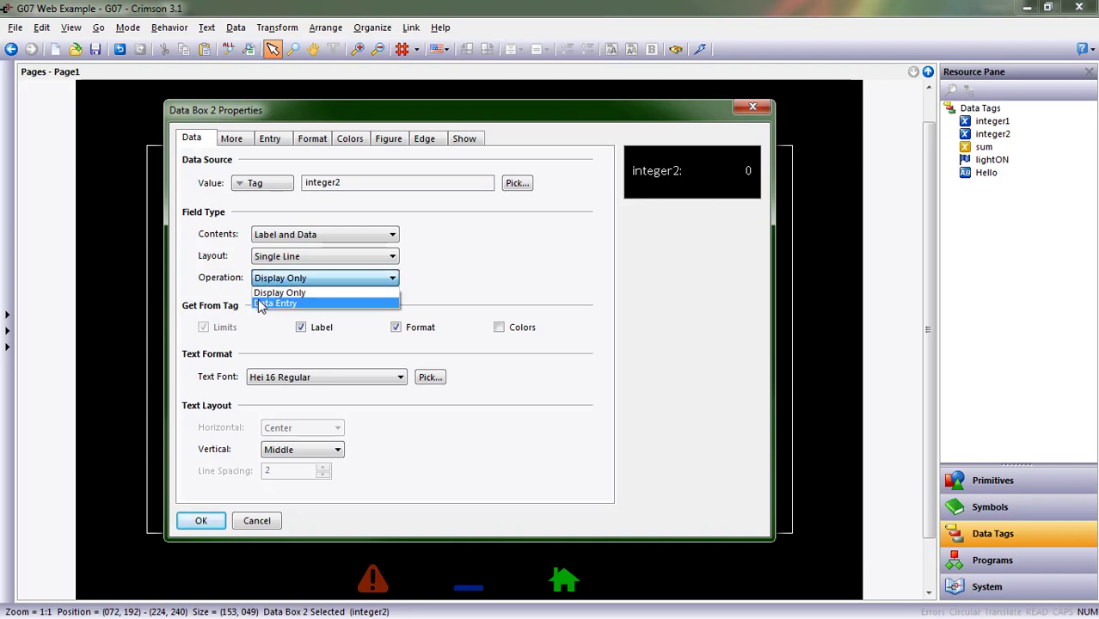
pyautogui.click(279, 303)
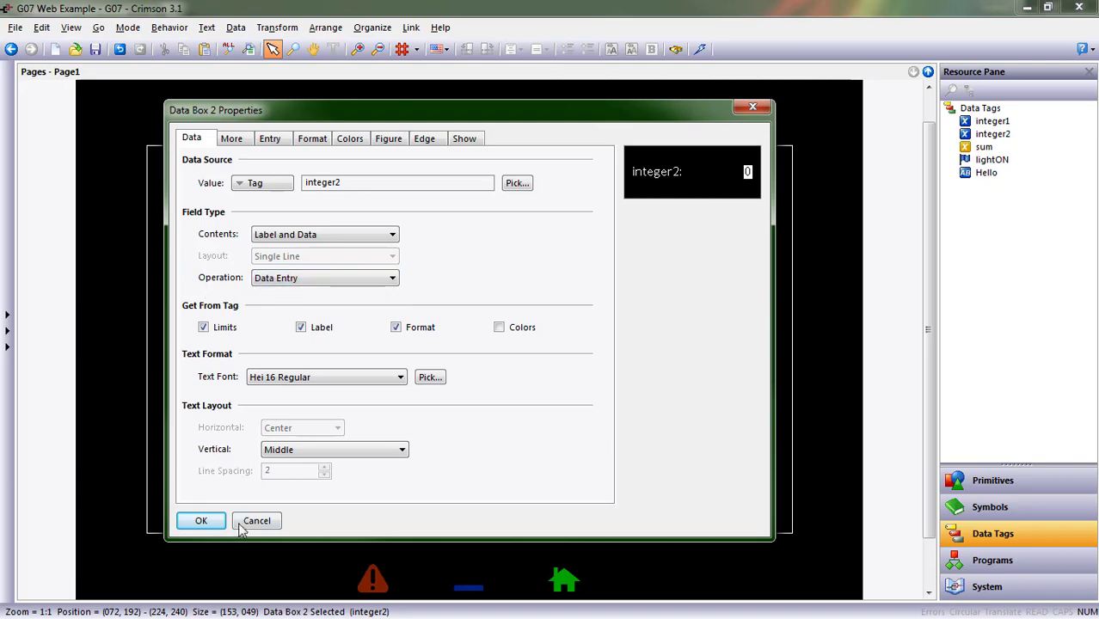
pyautogui.click(200, 521)
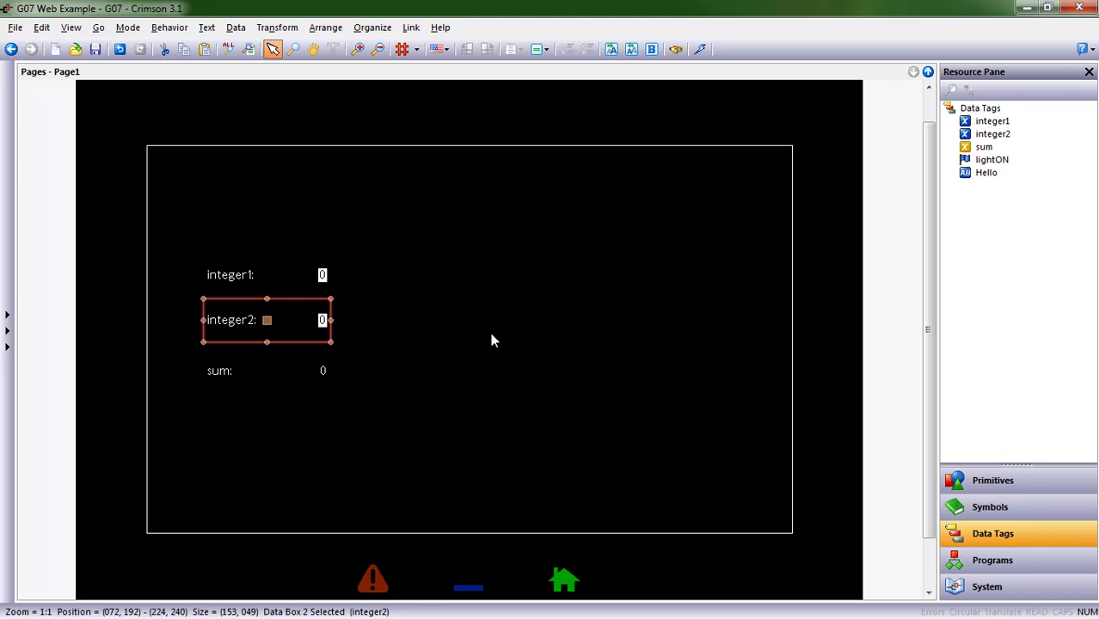
# Recheck the integer2 box properties and confirm sum stays display-only
pyautogui.doubleClick(266, 320)
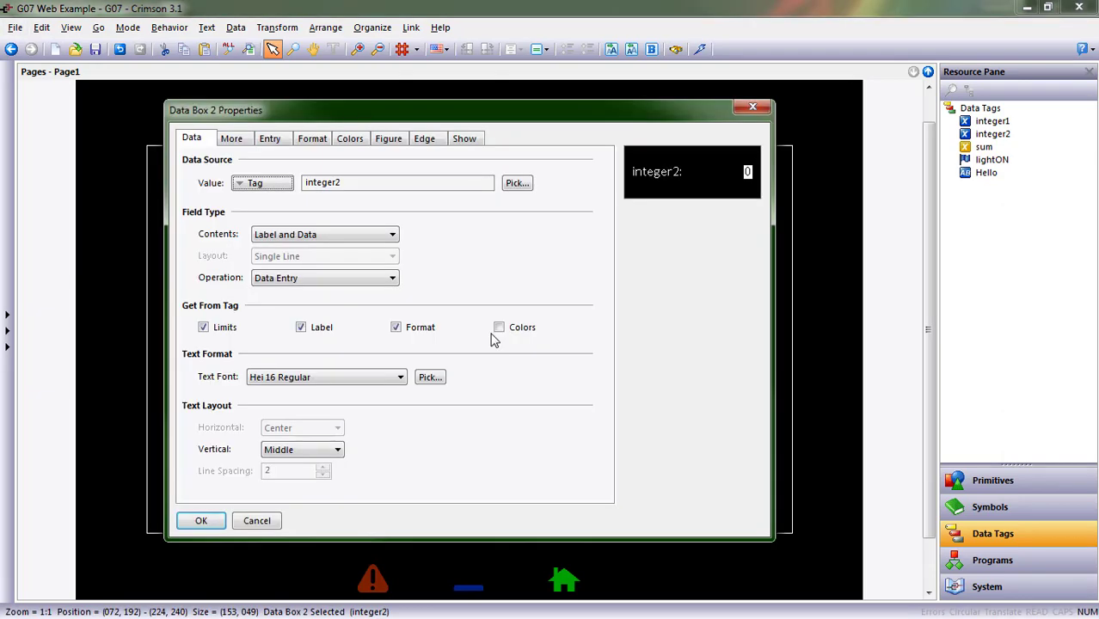
pyautogui.click(200, 521)
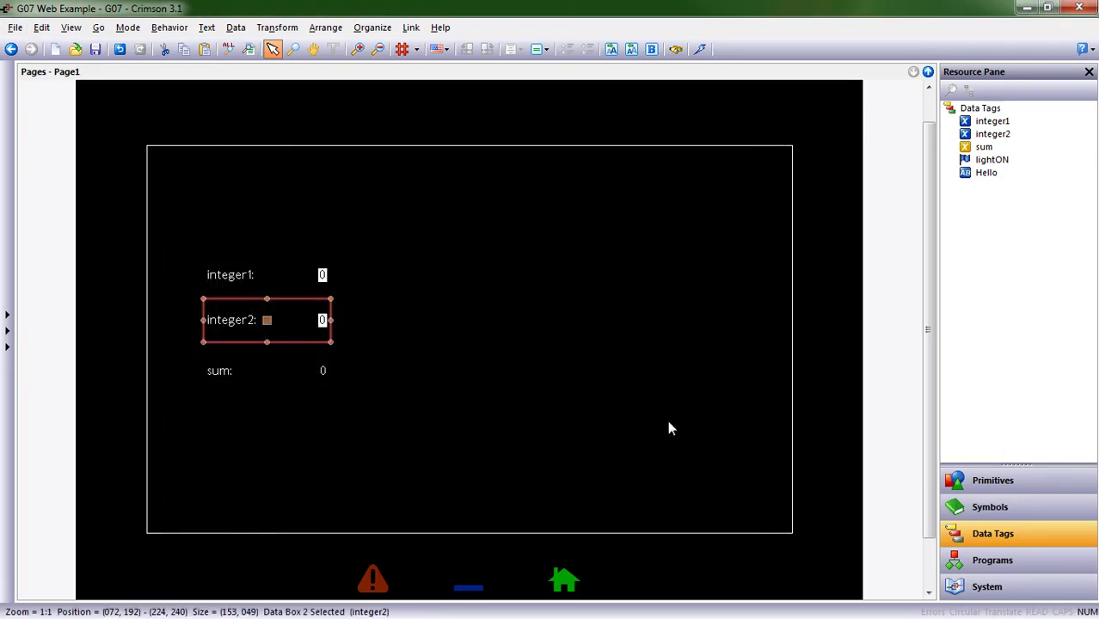
pyautogui.click(258, 275)
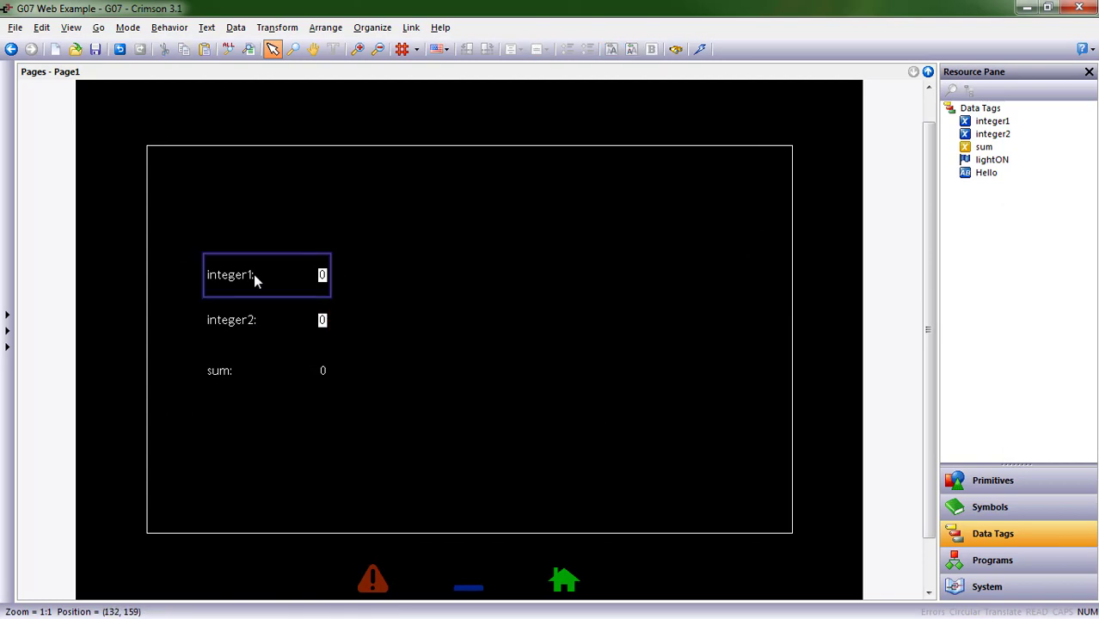
pyautogui.click(267, 372)
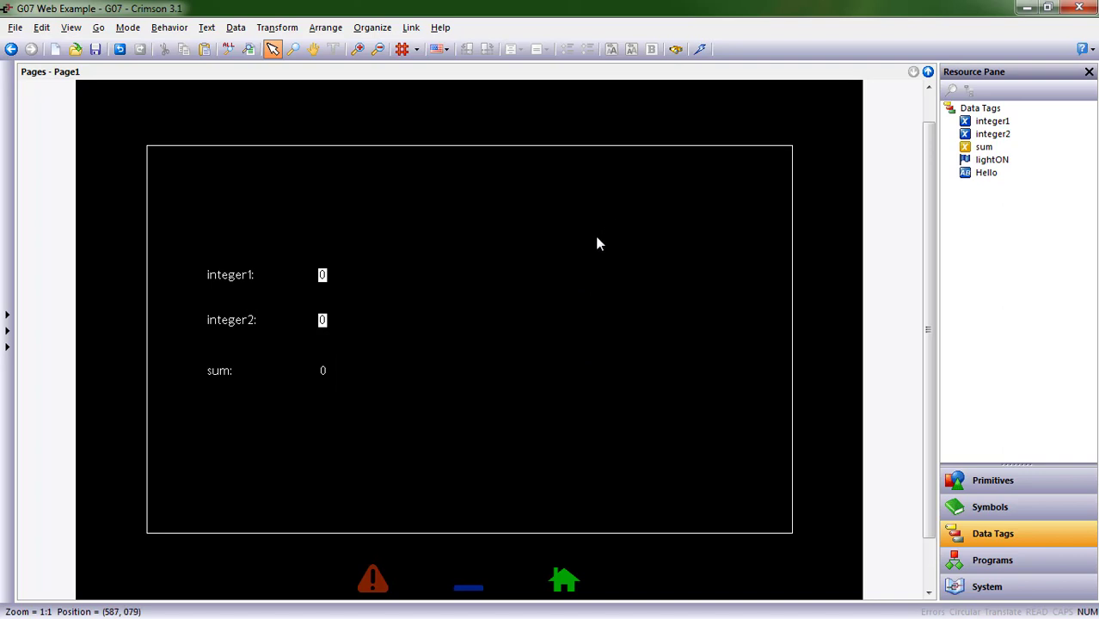
pyautogui.moveTo(412, 27)
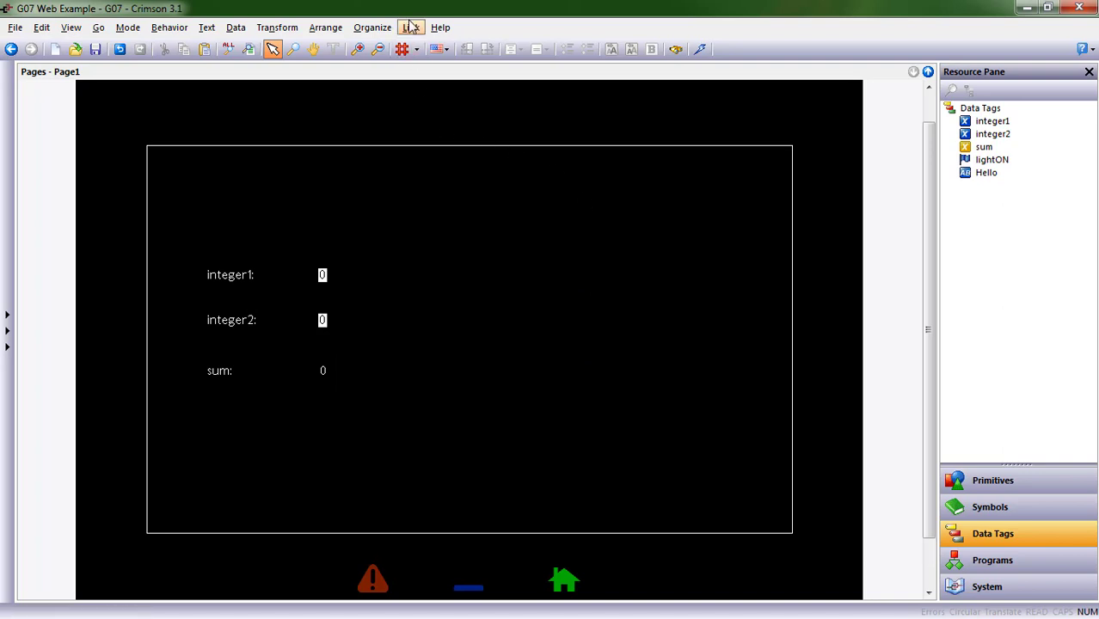
# Switch the download link from USB to TCP/IP via Link > Options, acknowledging the address note
pyautogui.click(413, 28)
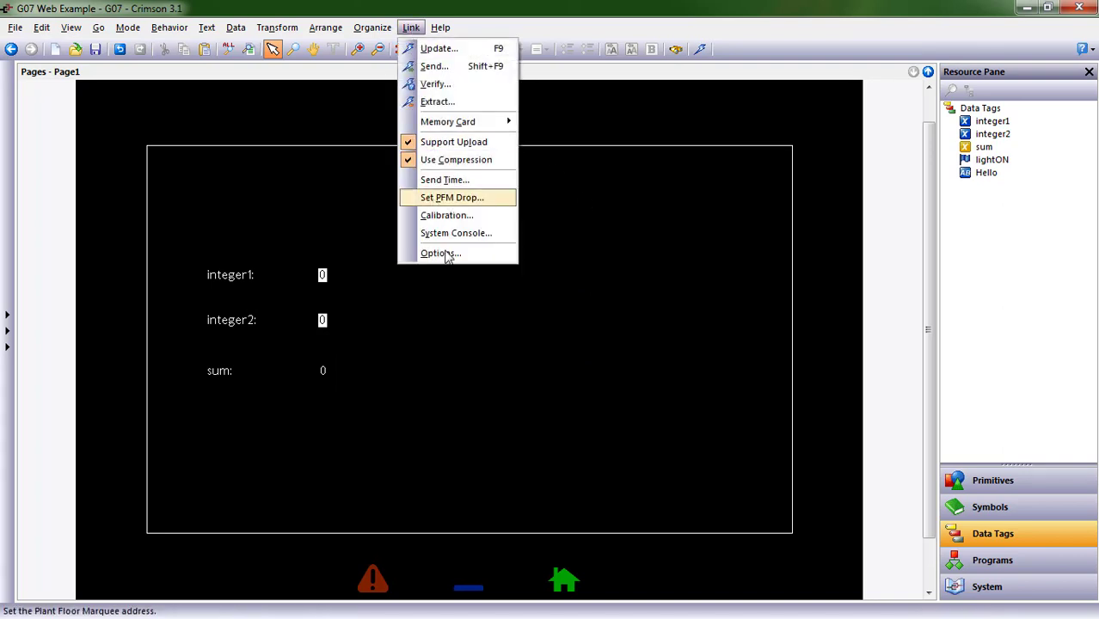
pyautogui.click(441, 253)
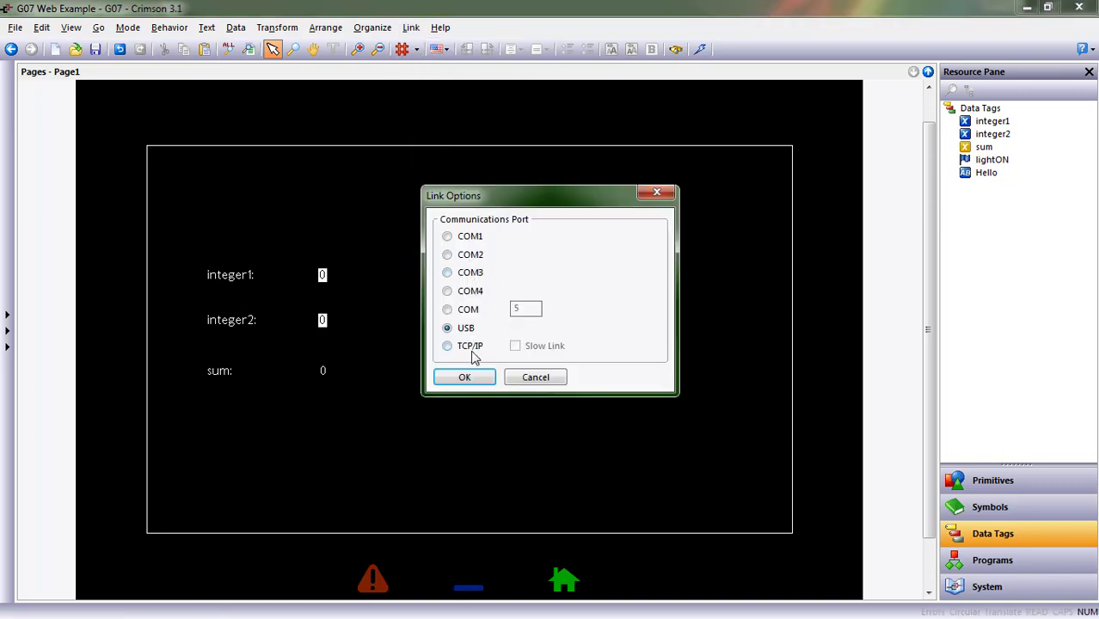
pyautogui.click(447, 346)
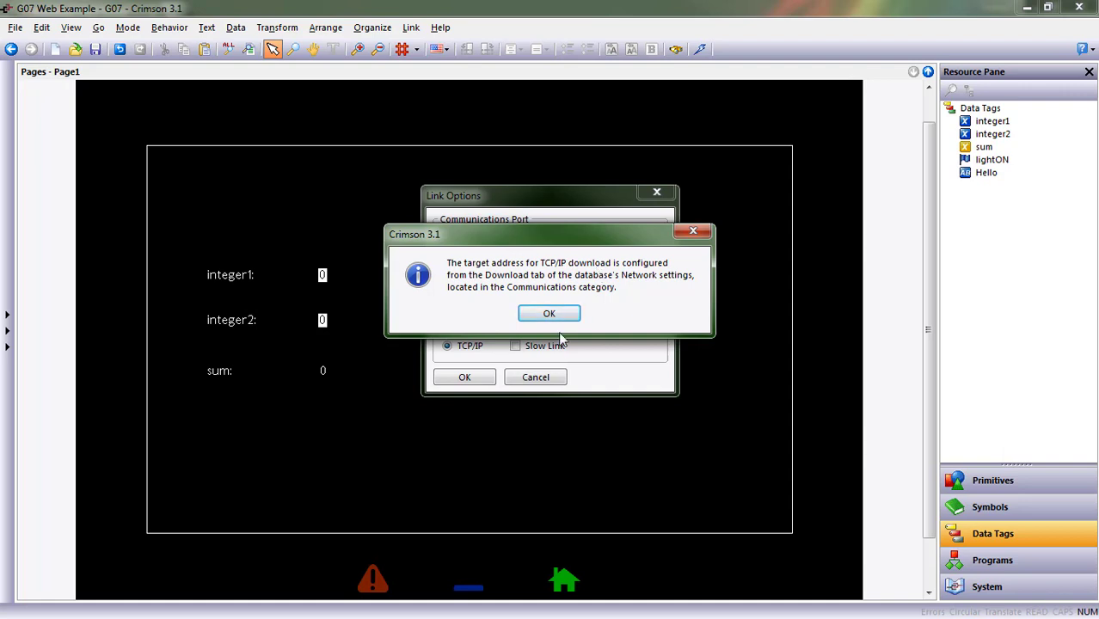
pyautogui.click(549, 313)
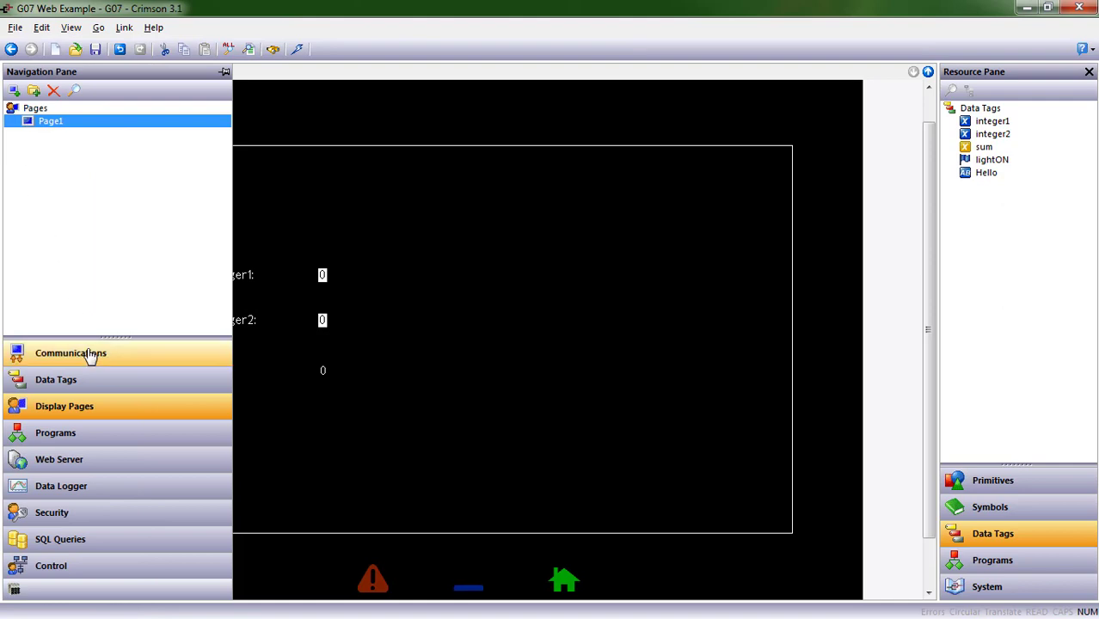
# Pin the Navigation Pane on Communications and check Ethernet 1 (192.168.1.20) and the IP Download settings
pyautogui.click(70, 353)
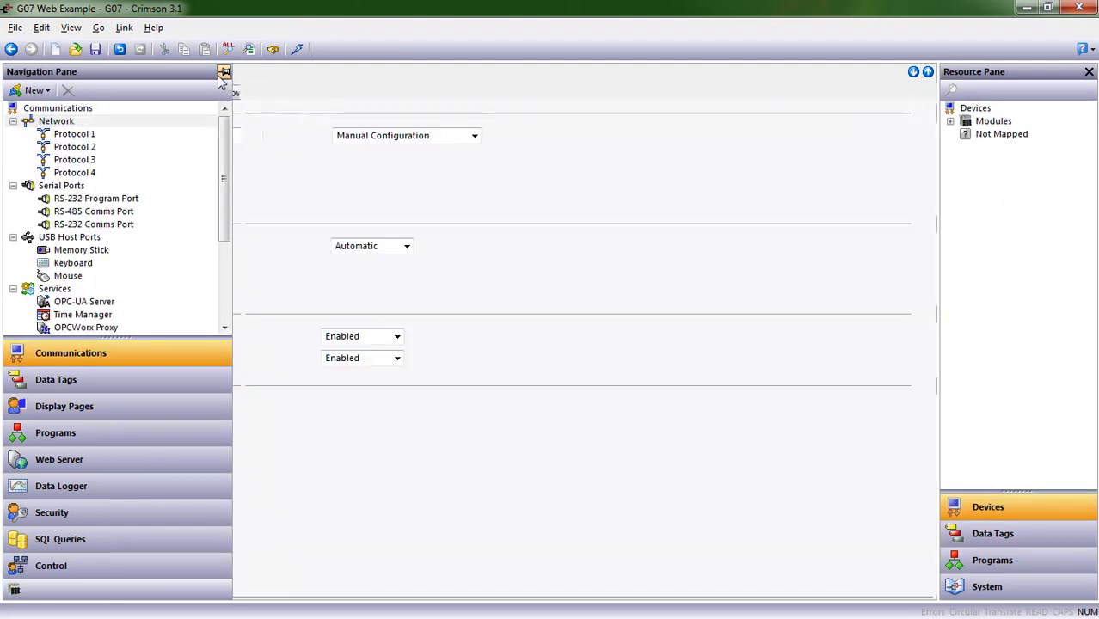
pyautogui.click(56, 120)
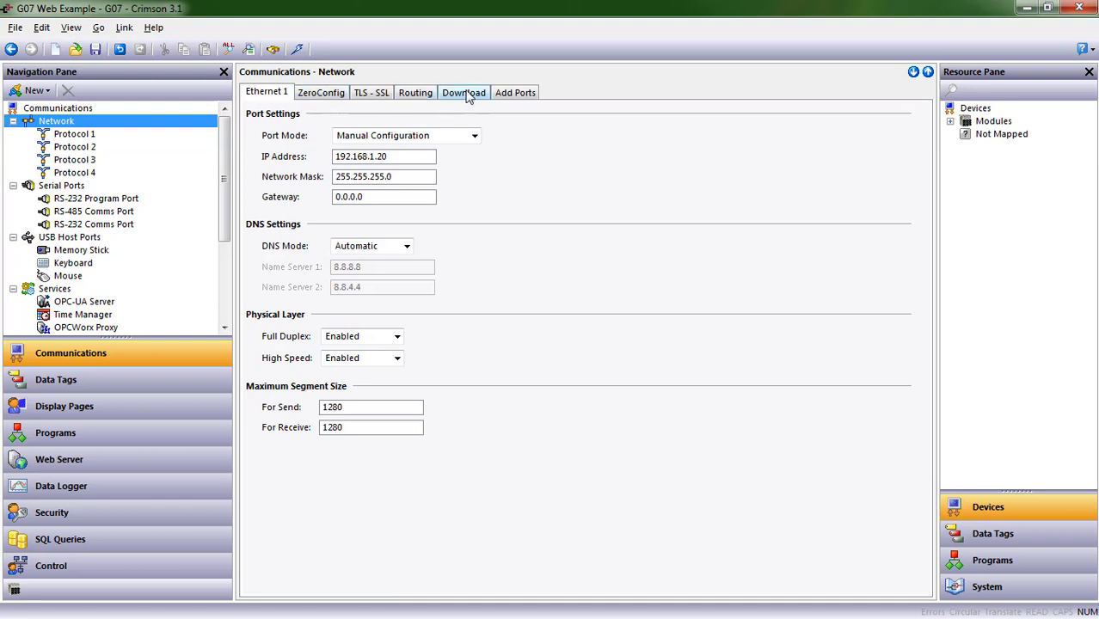
pyautogui.click(463, 93)
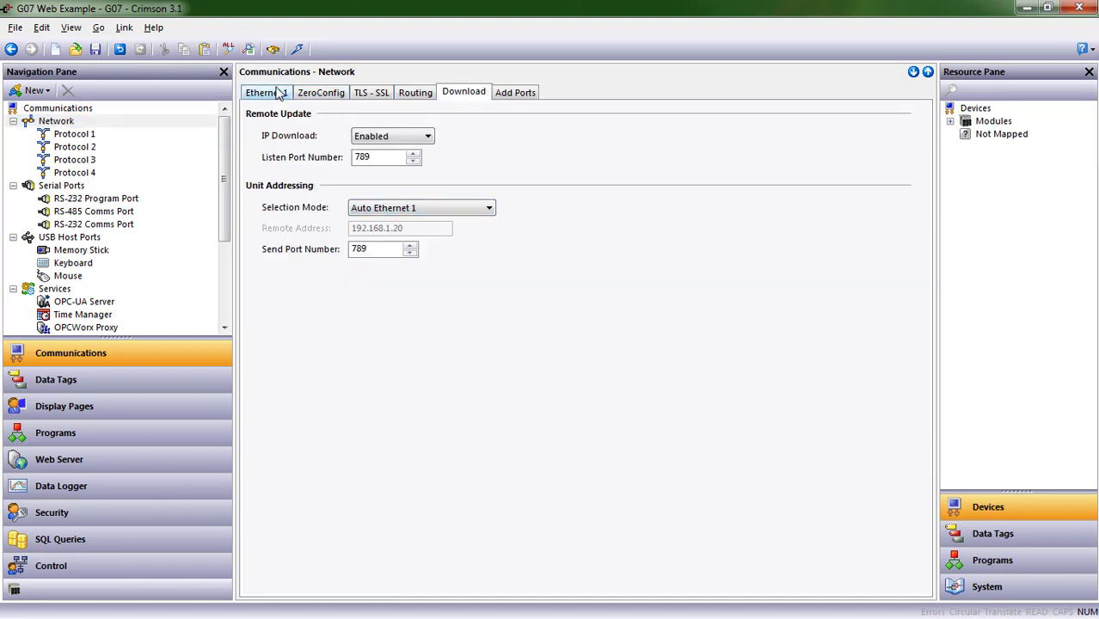
pyautogui.click(267, 93)
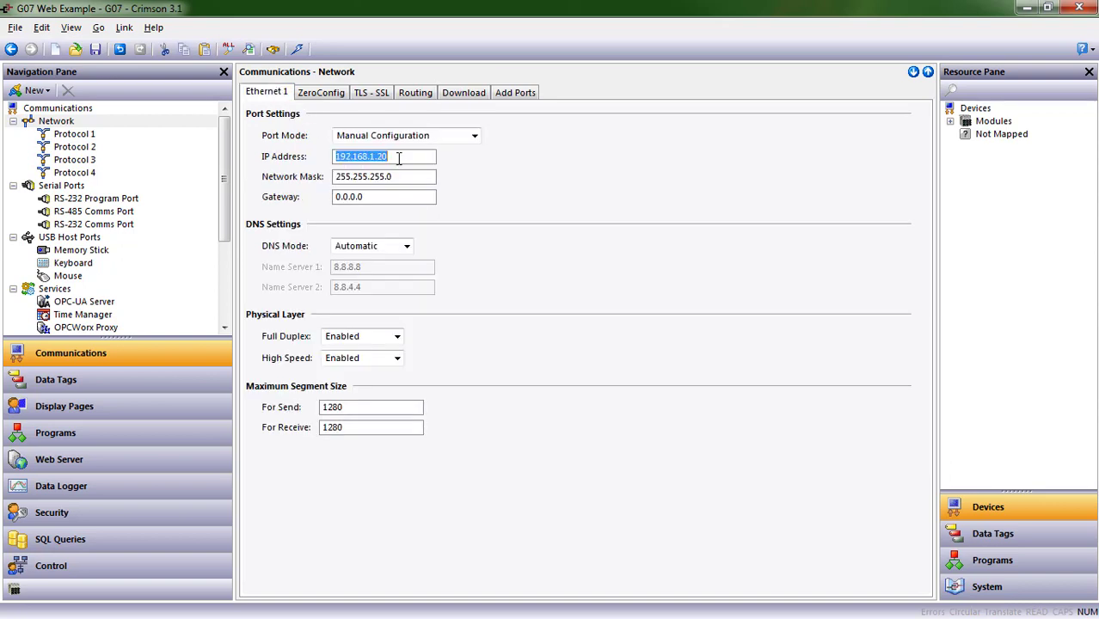
pyautogui.moveTo(324, 43)
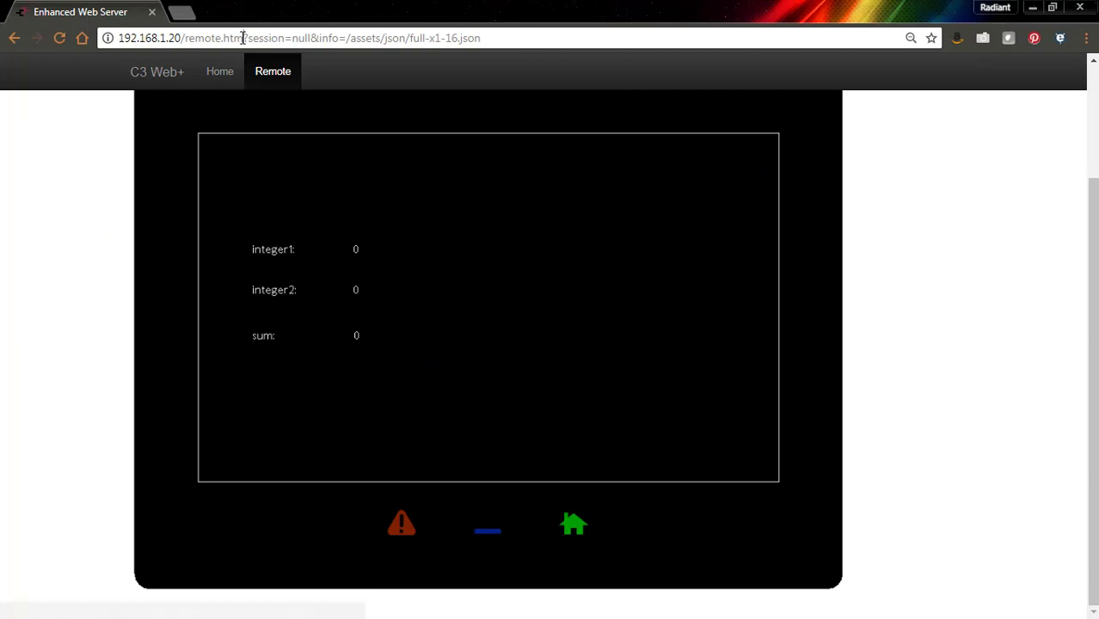
pyautogui.click(244, 38)
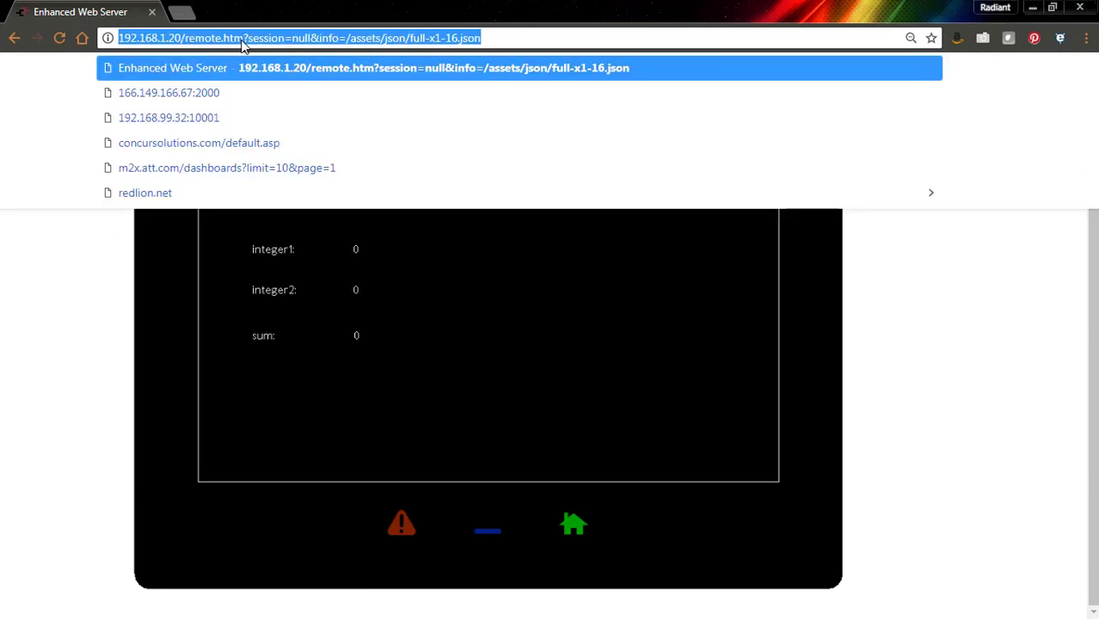
pyautogui.write('helpdesk.redlion.net')
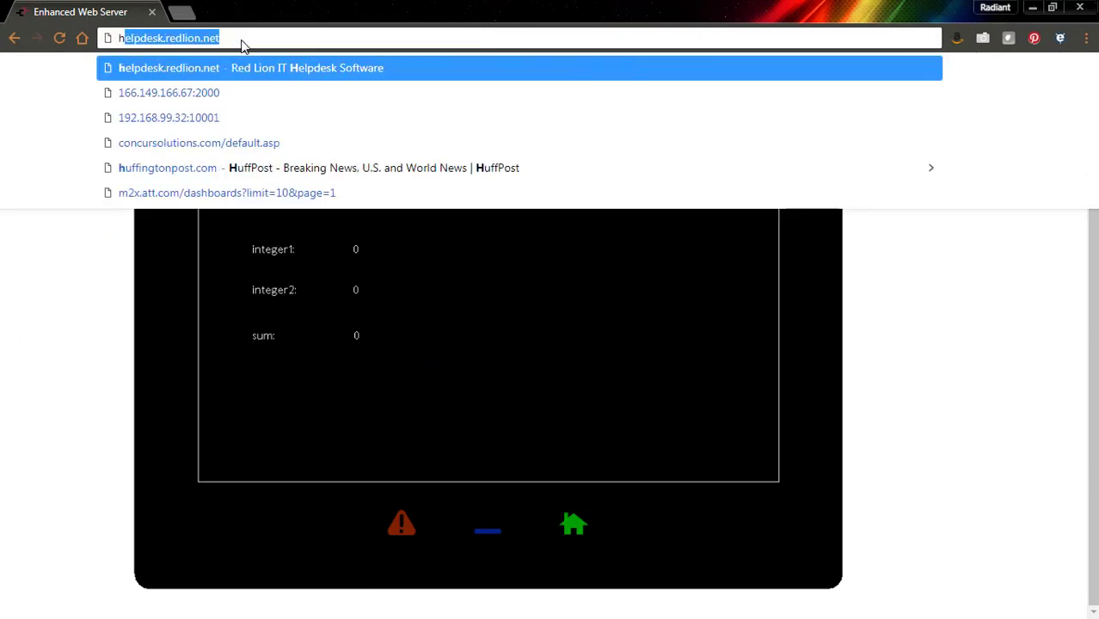
pyautogui.write('http://172.16.5.138:8080')
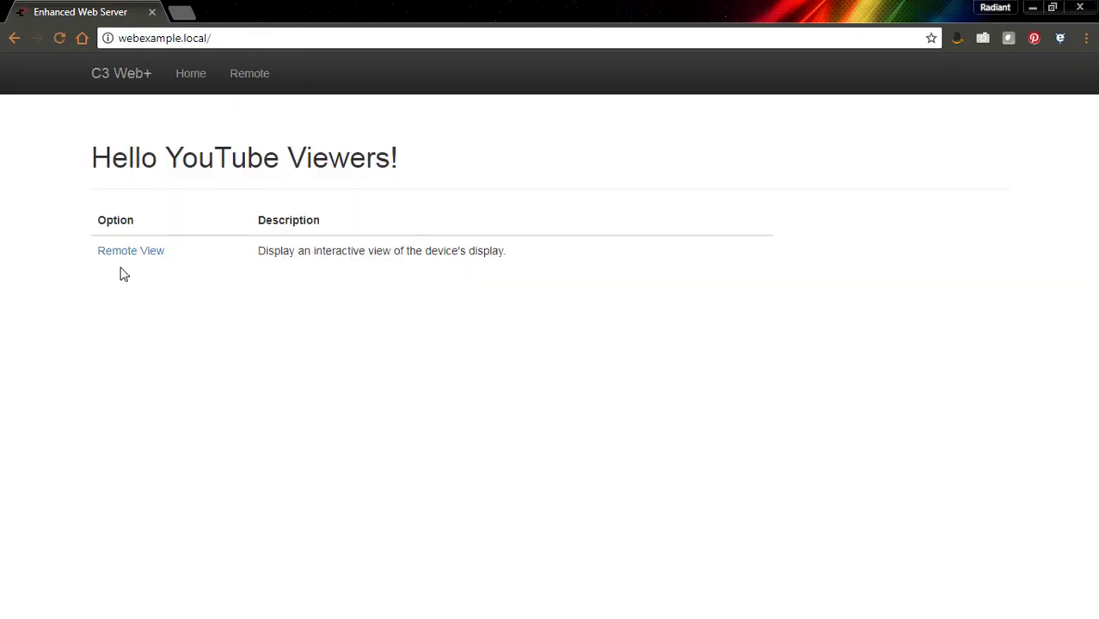
pyautogui.moveTo(133, 313)
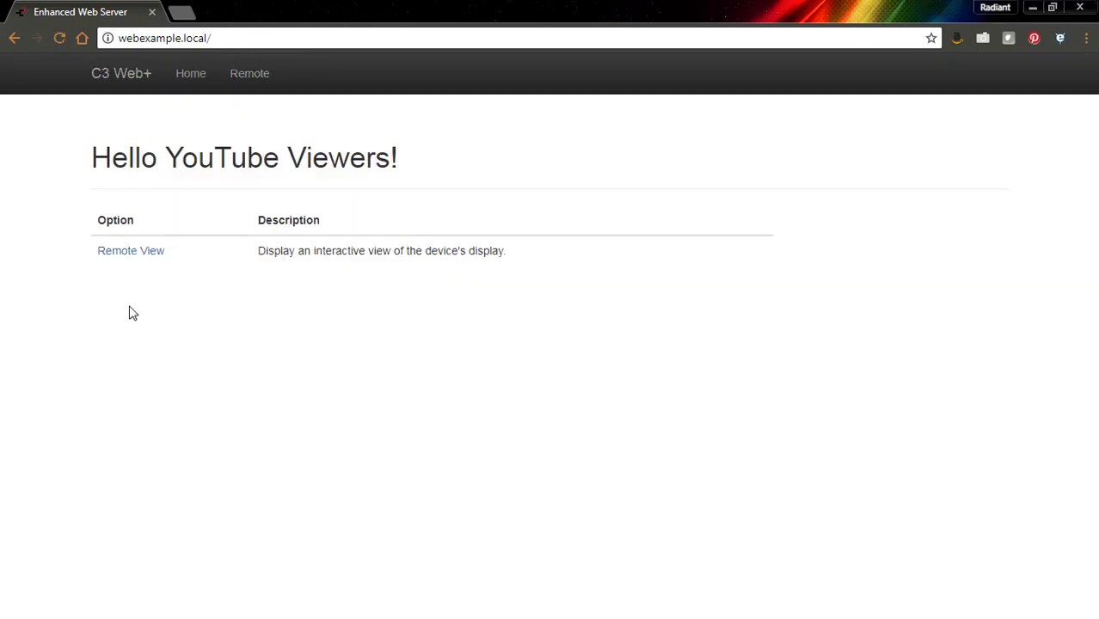
# In Remote View, enter 50 for integer1 on the keypad so sum reads 50
pyautogui.click(131, 251)
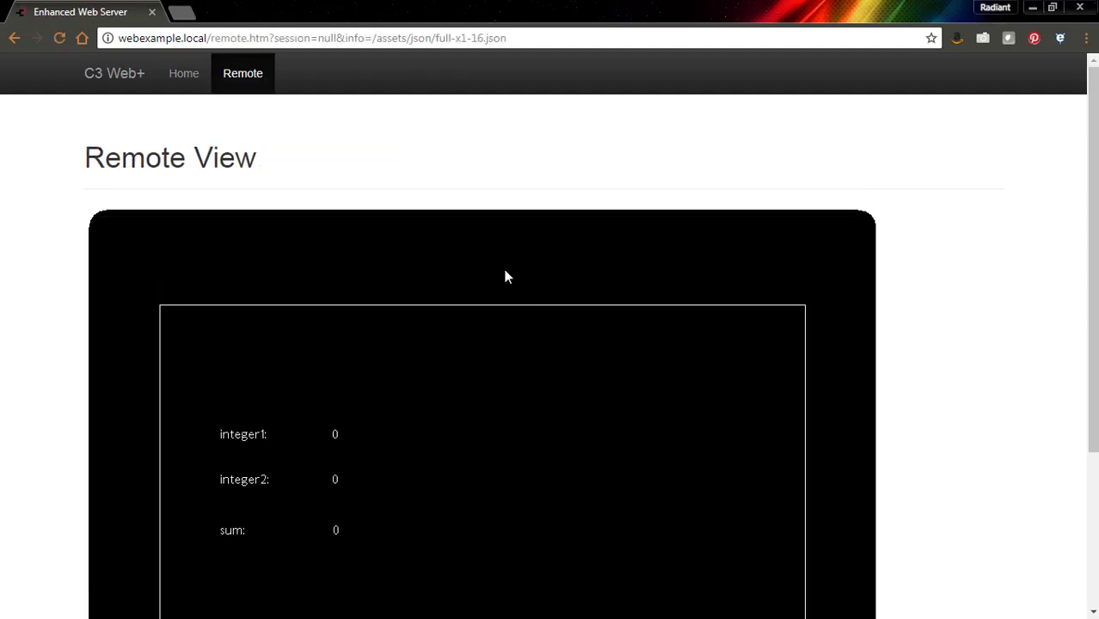
pyautogui.scroll(-3)
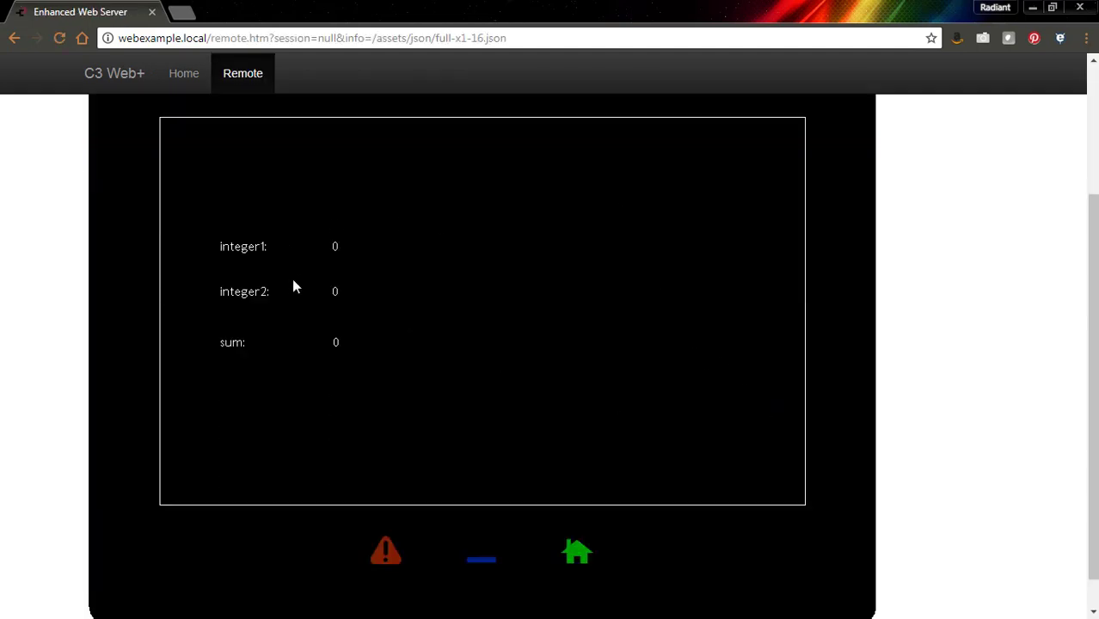
pyautogui.click(334, 248)
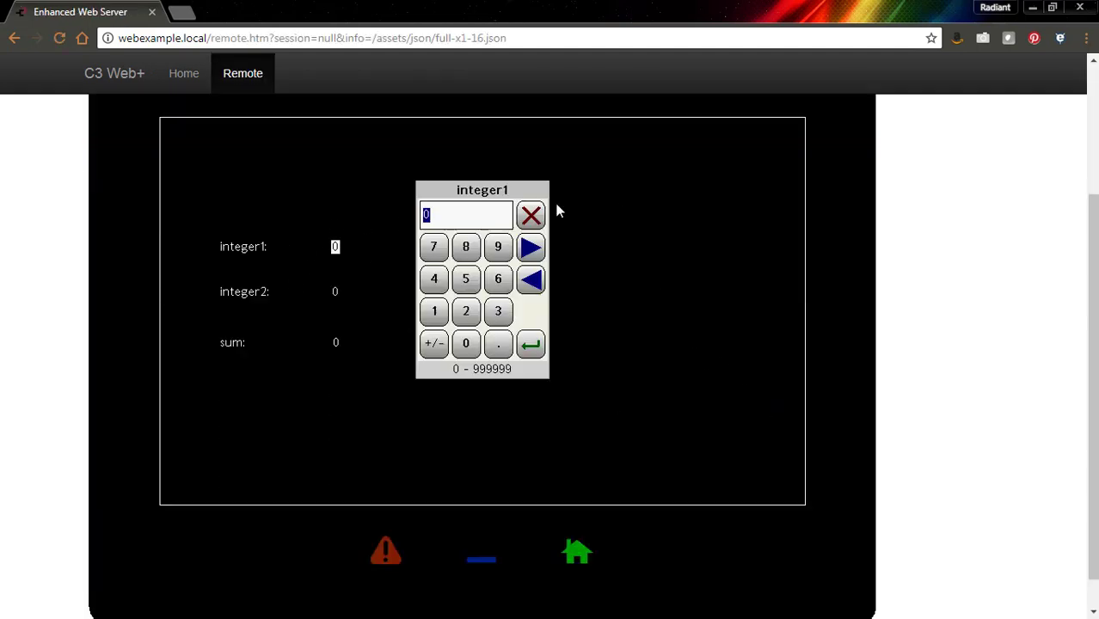
pyautogui.click(464, 279)
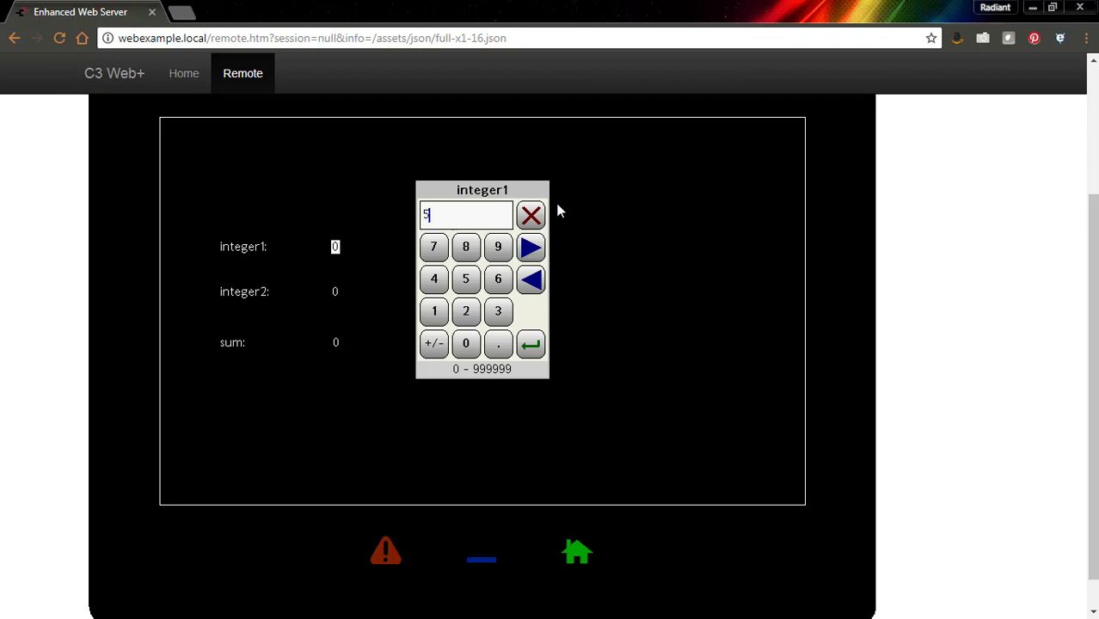
pyautogui.click(530, 344)
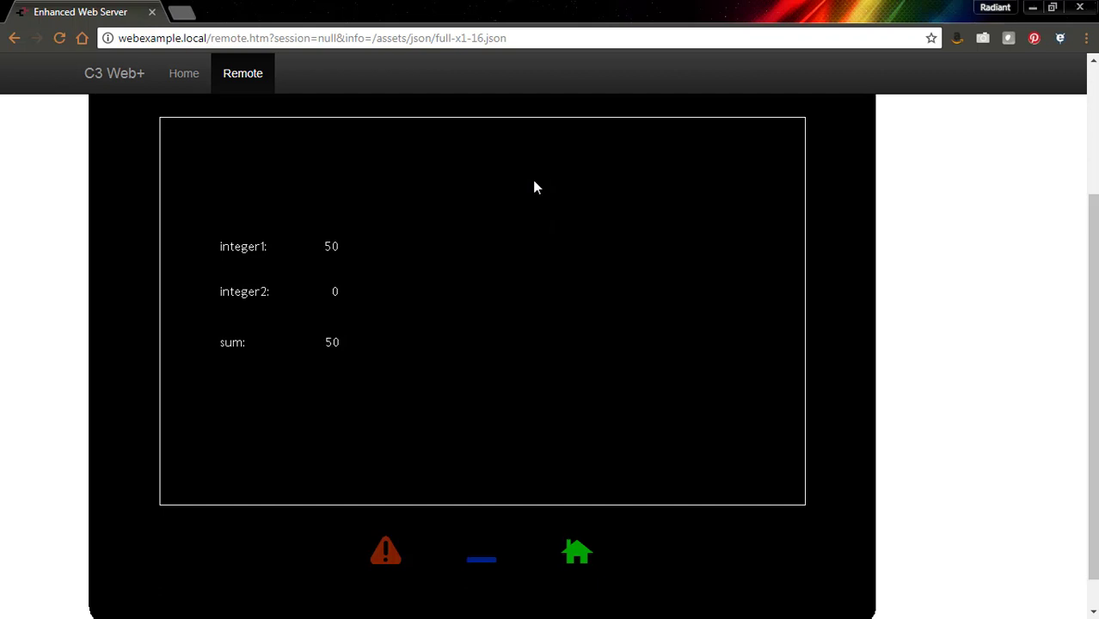
pyautogui.moveTo(325, 359)
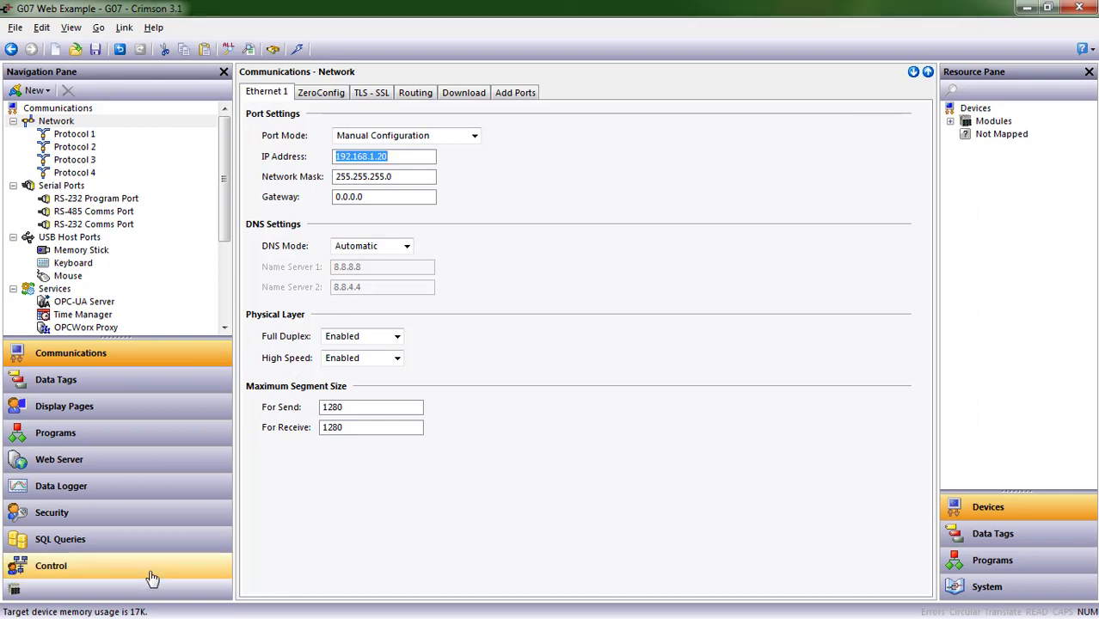
pyautogui.moveTo(172, 567)
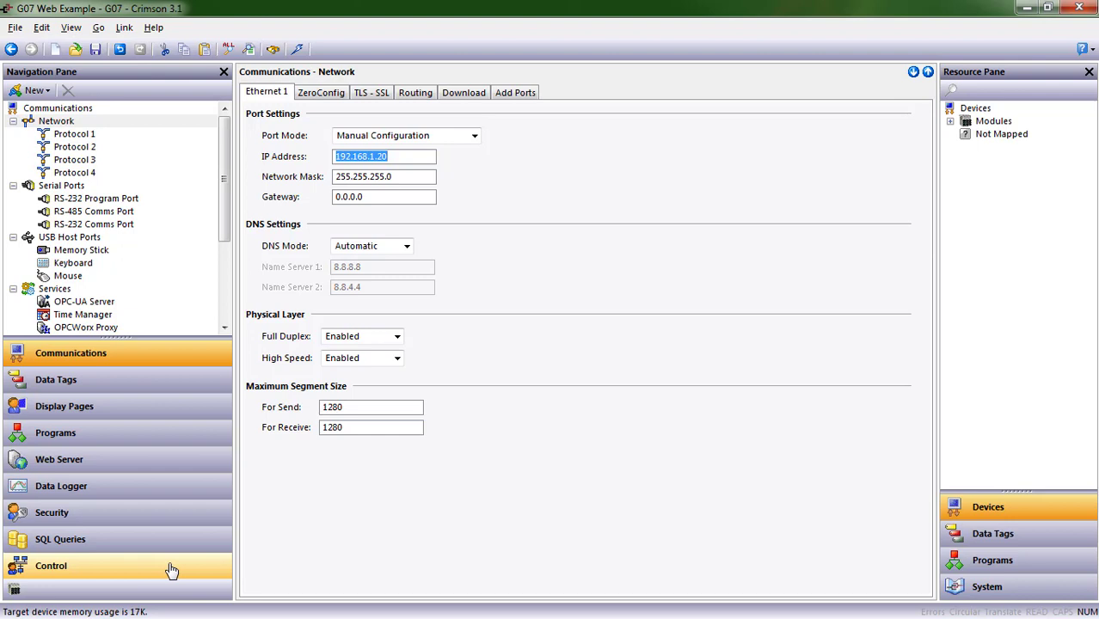